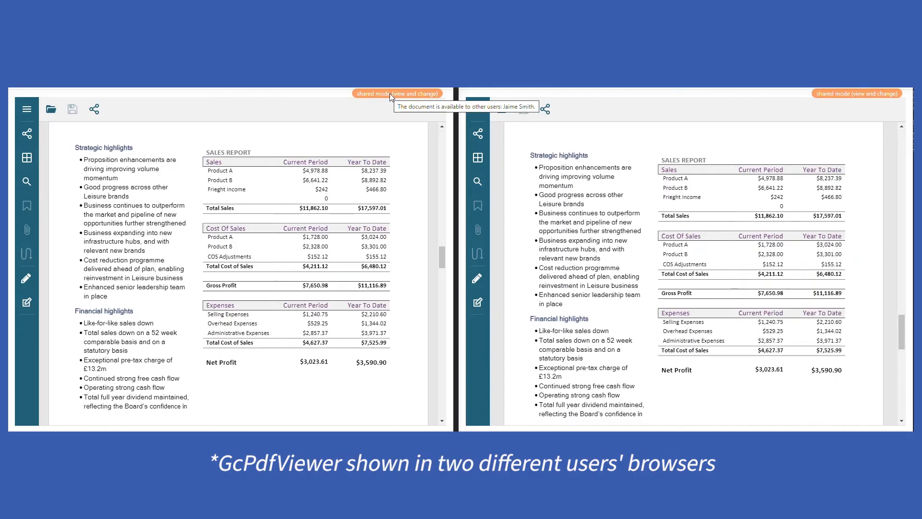
Place a text comment note under the circled Net Profit figures, then view it in the second browser.
left_click(27, 278)
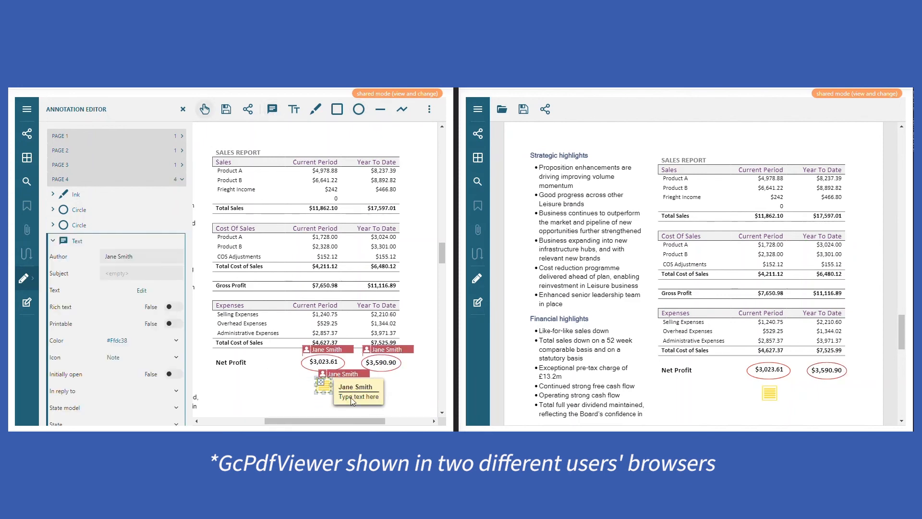
left_click(358, 396)
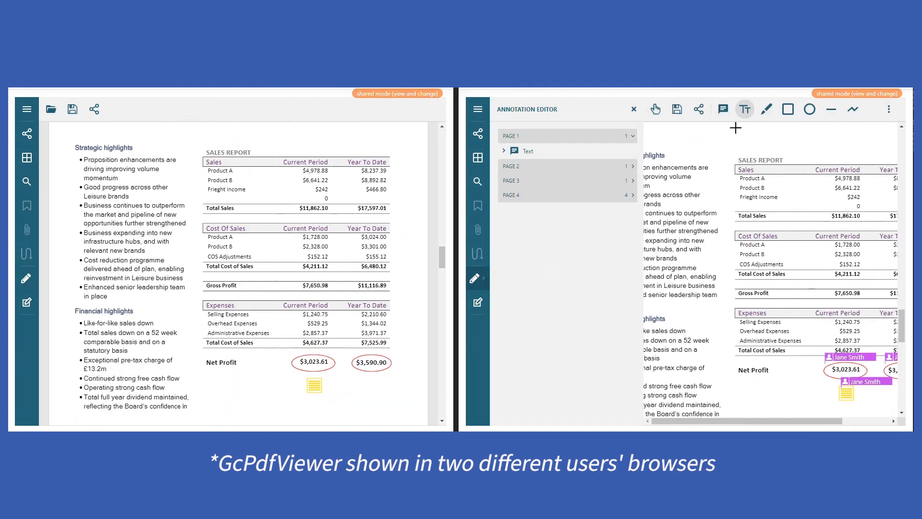
left_click(744, 110)
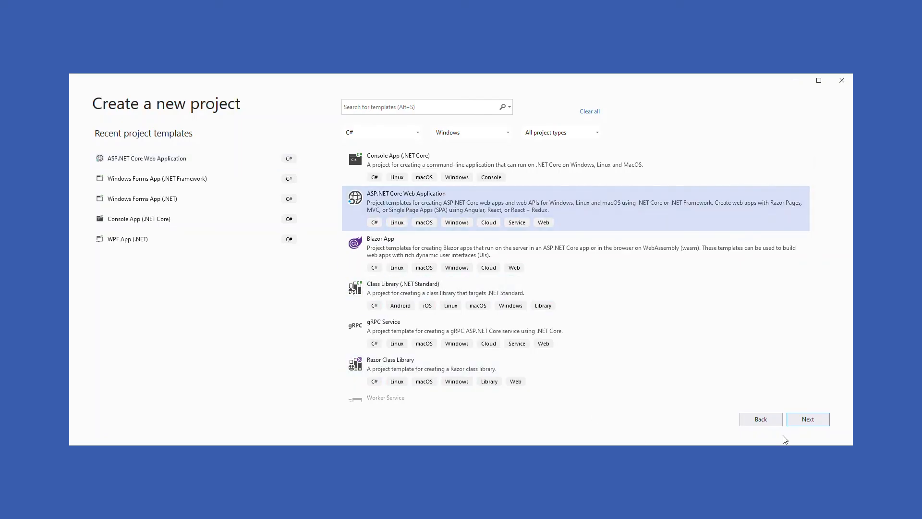
Create the CollaborationMode project from the ASP.NET Core Web Application template using the Web Application type.
left_click(807, 419)
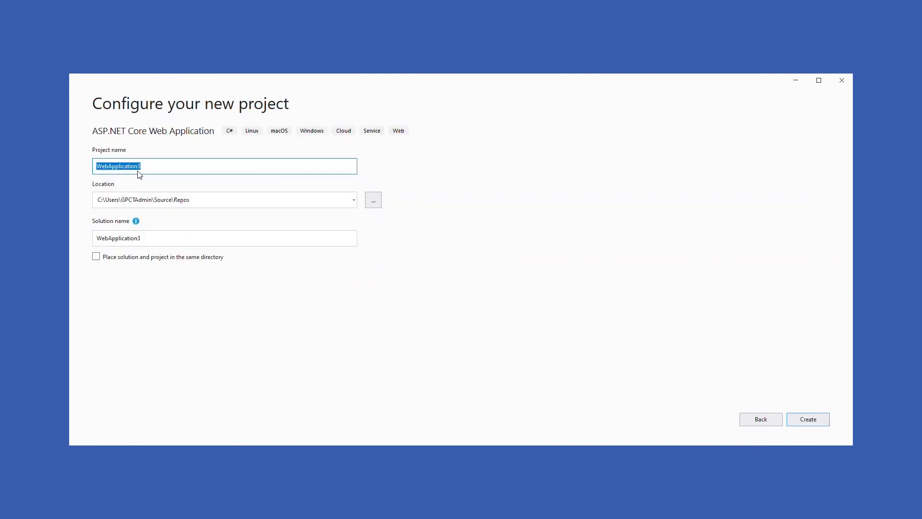
type("CollaborationMode")
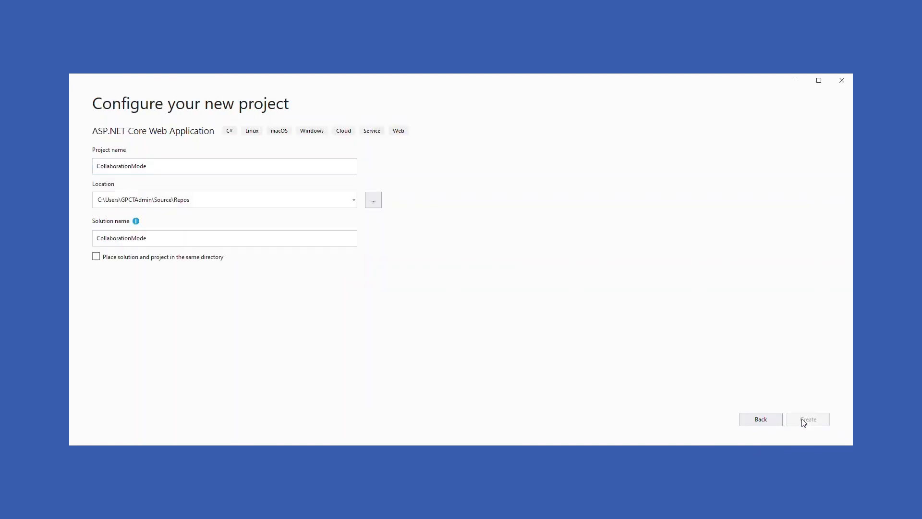
mouse_move(610, 362)
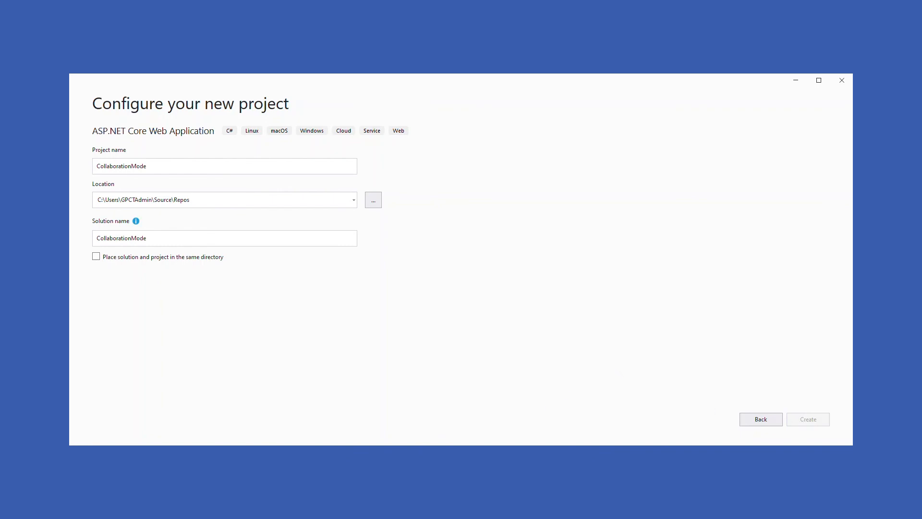
left_click(808, 419)
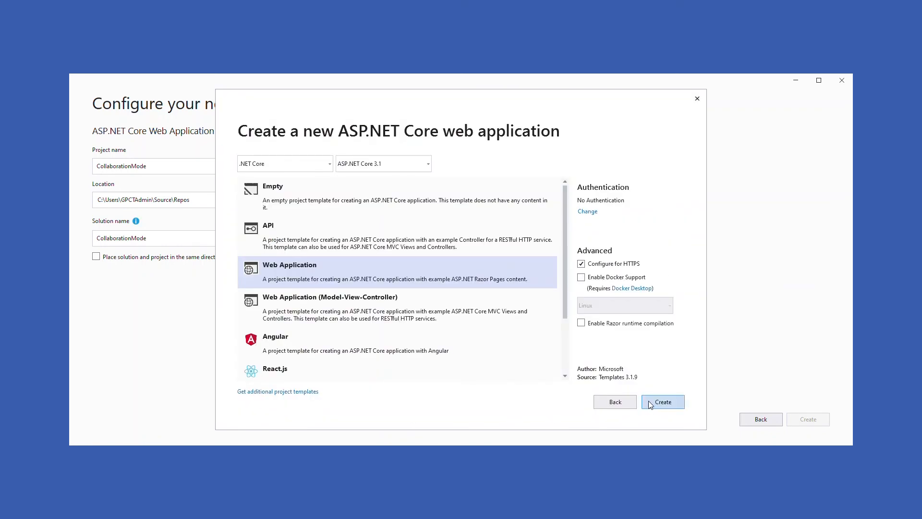
mouse_move(382, 164)
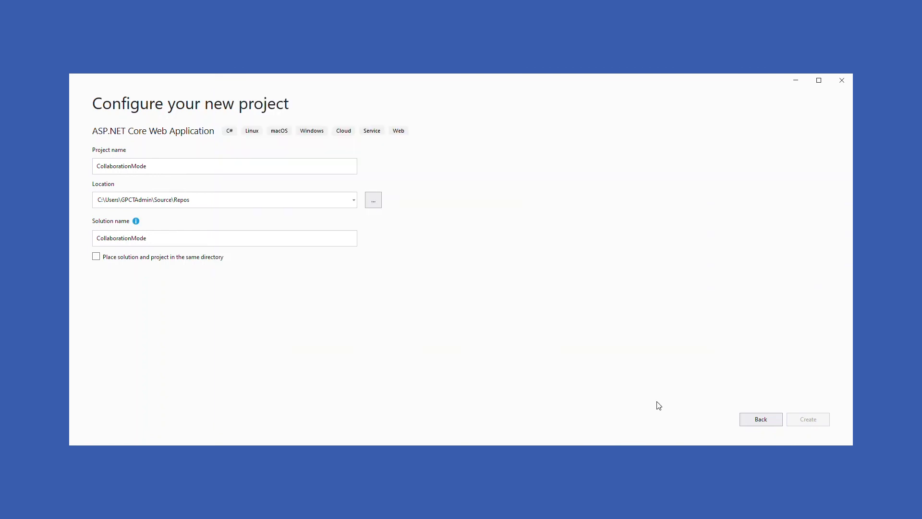
left_click(807, 419)
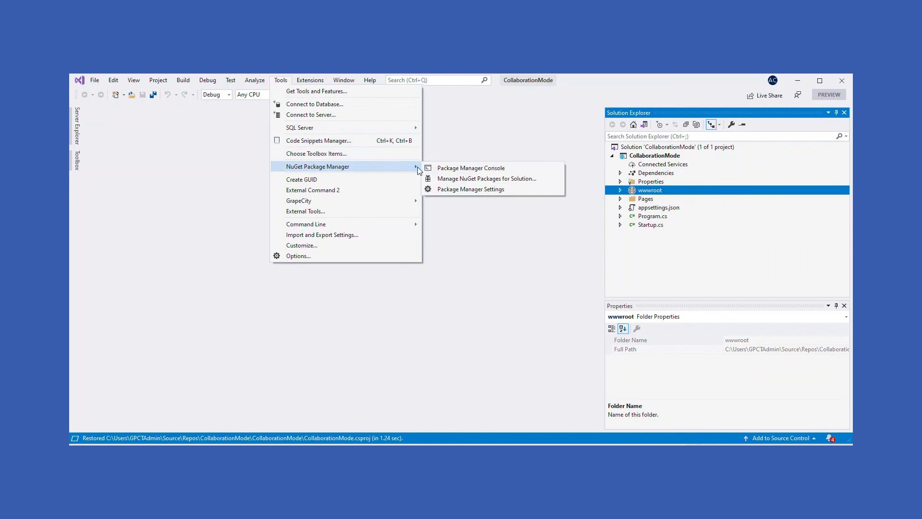
left_click(471, 168)
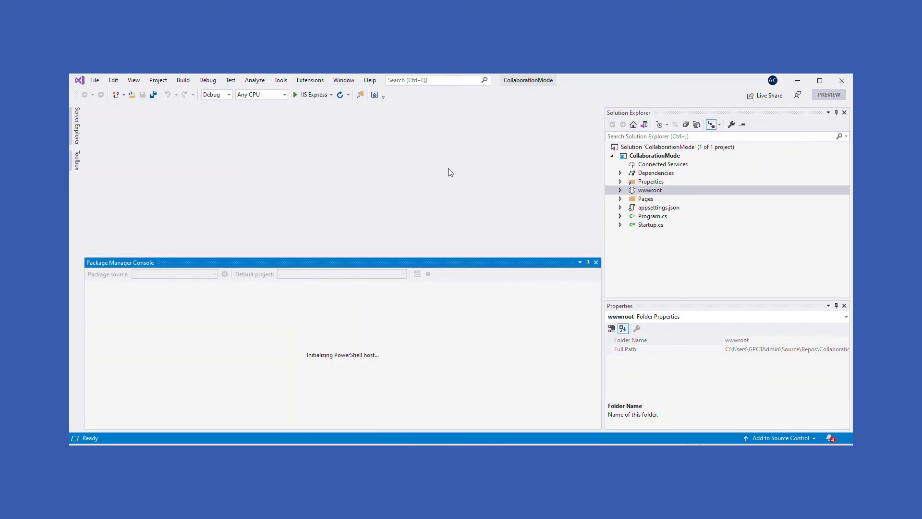
mouse_move(278, 341)
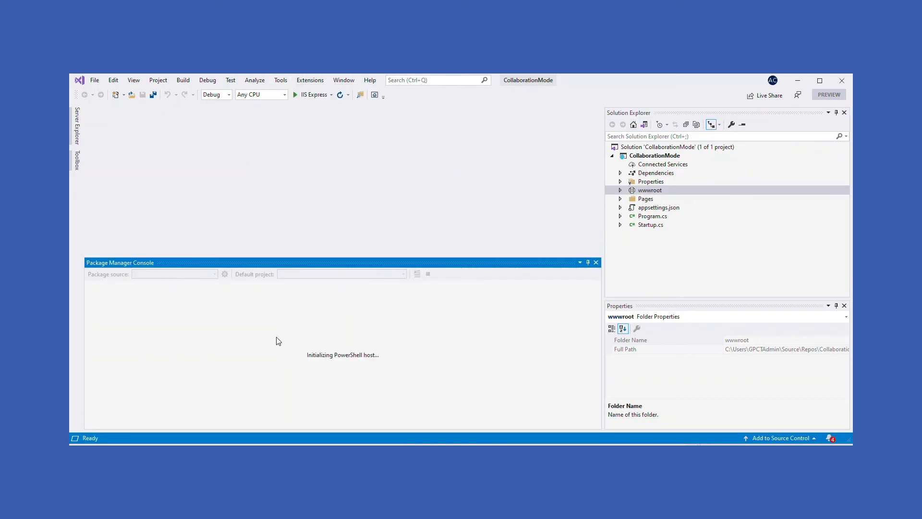
mouse_move(278, 341)
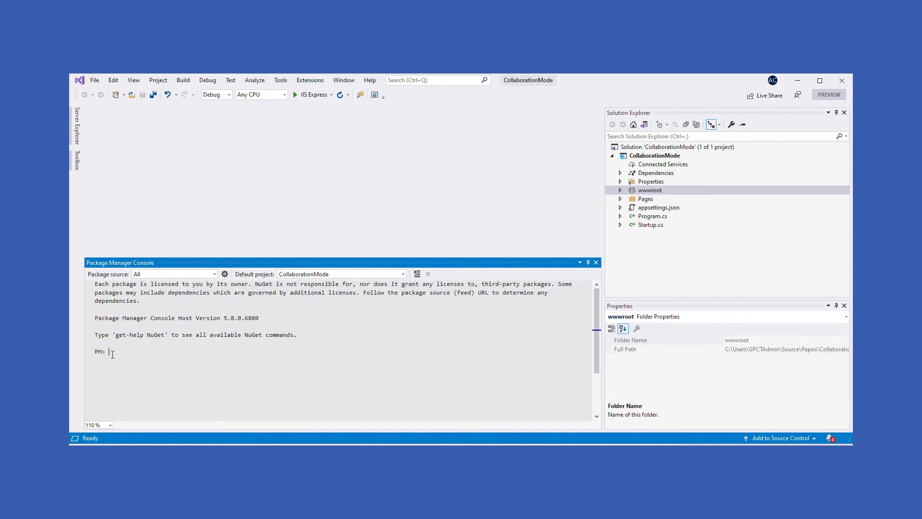
type("cd C:\\Users\\GPCTAdmin\\Source\\Repos\\CollaborationMode\\CollaborationMode\\wwwroot\\lib\\")
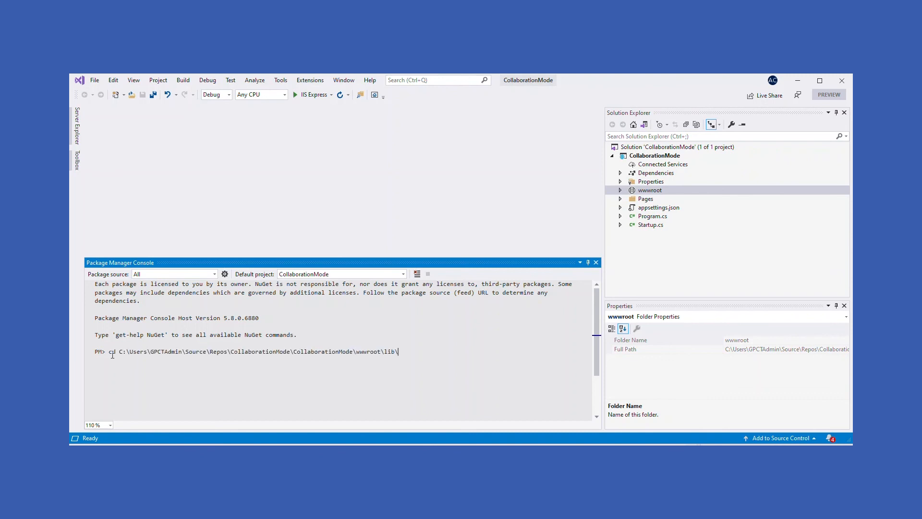
key("Return")
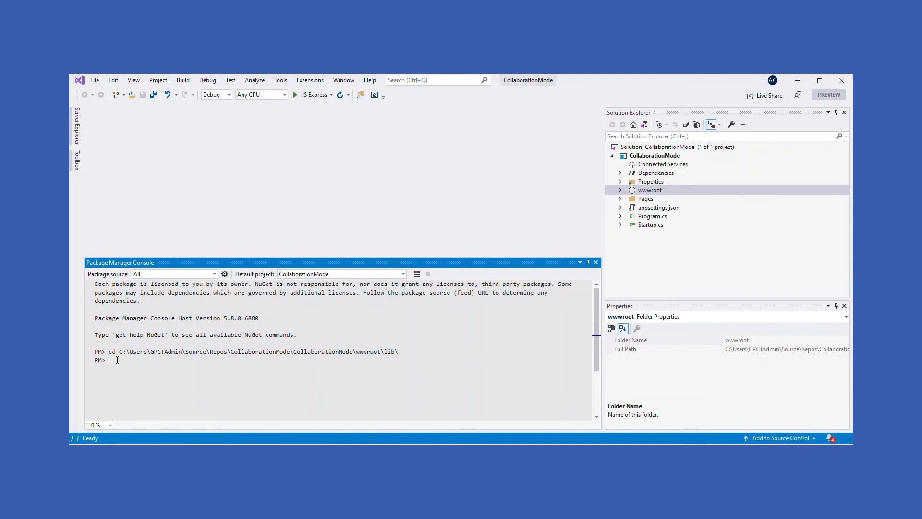
type("npm install @grapecity/gcpdfviewer")
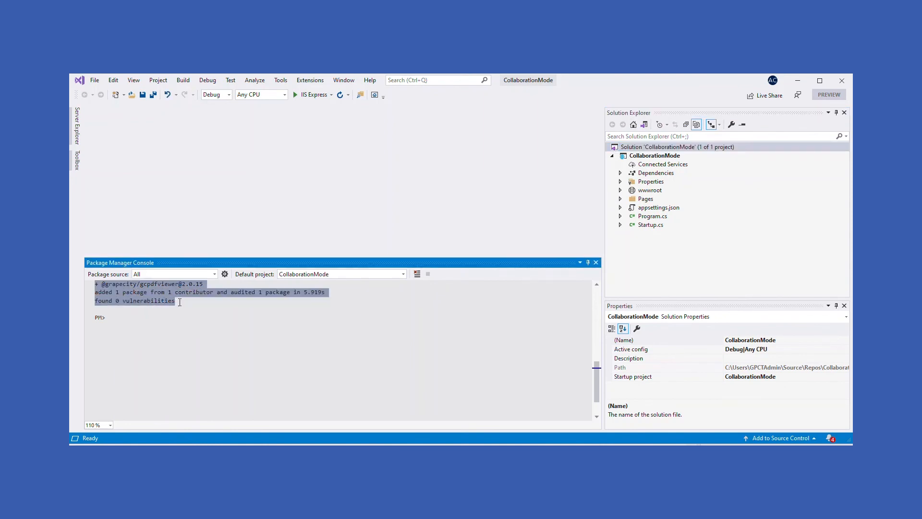
left_click(595, 263)
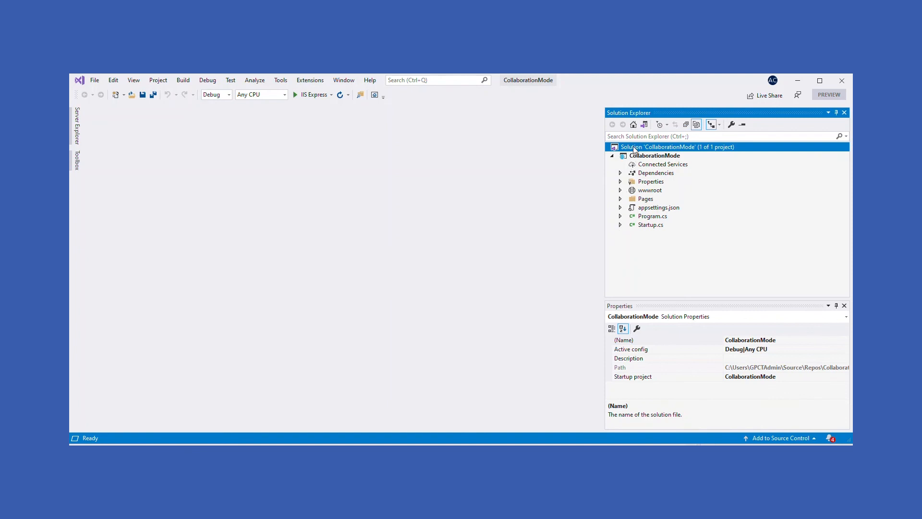
Add SupportApi.csproj from GcPdfViewerWeb\SupportApi to the solution as an existing project.
right_click(676, 147)
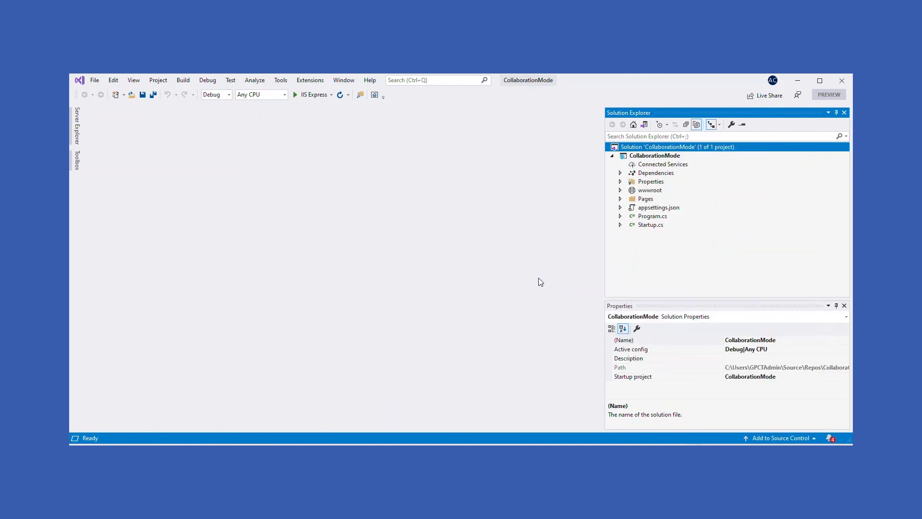
mouse_move(531, 260)
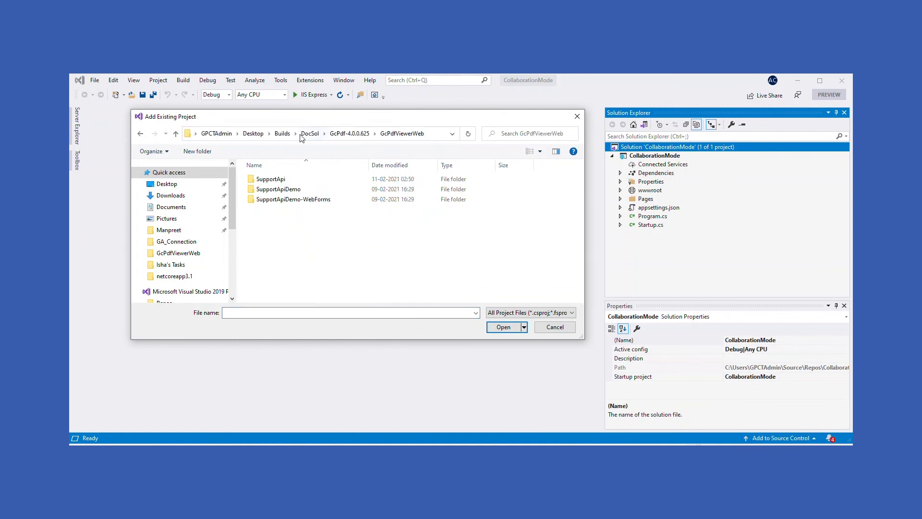
left_click(271, 178)
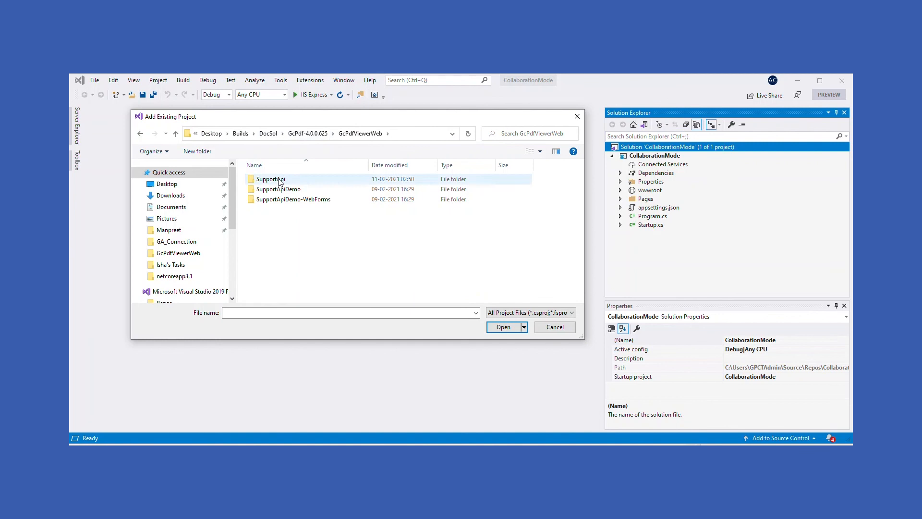
double_click(271, 179)
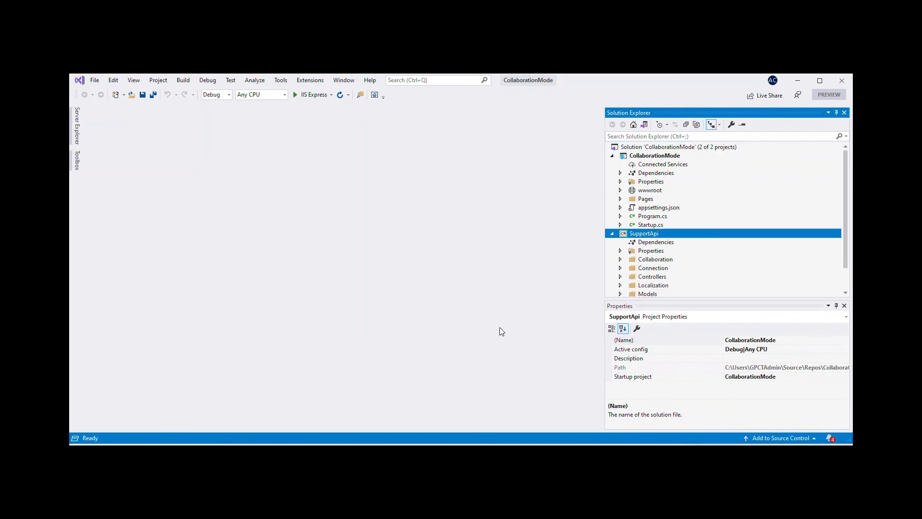
Rebuild the solution and add a SupportApi project reference to CollaborationMode's dependencies.
left_click(620, 242)
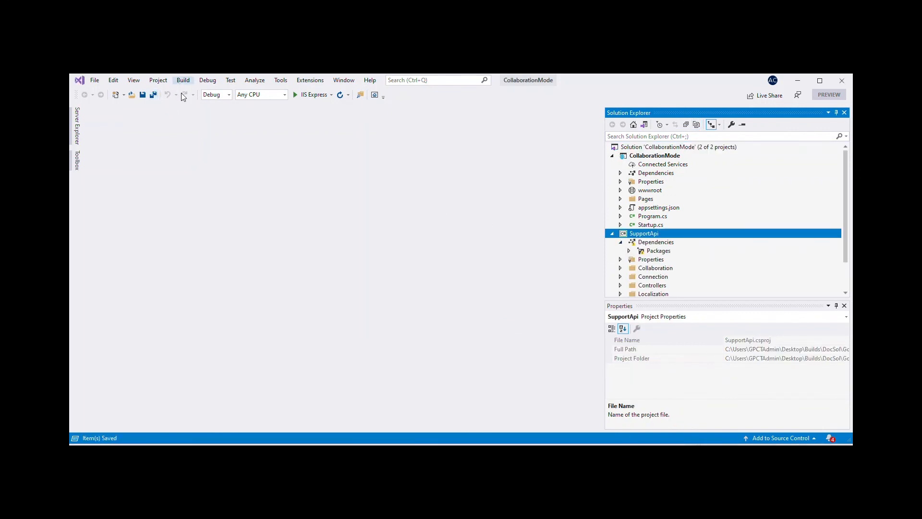
left_click(183, 80)
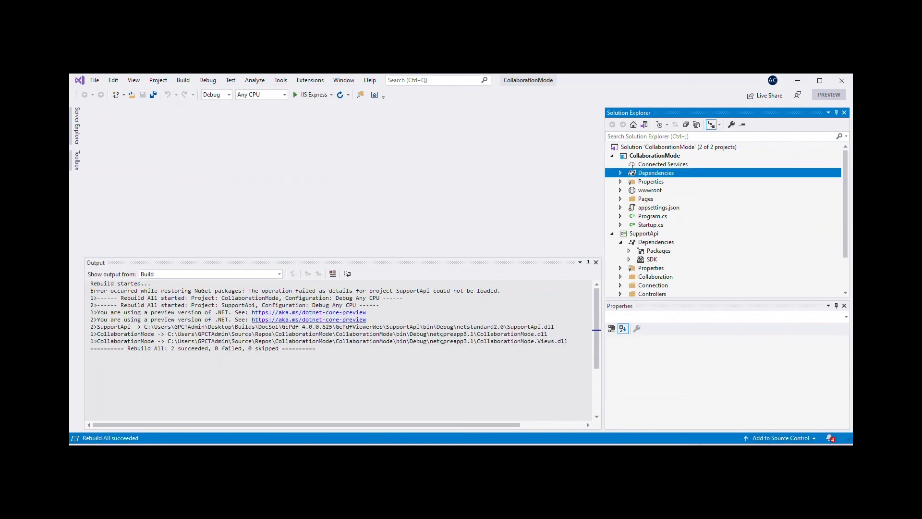
right_click(655, 172)
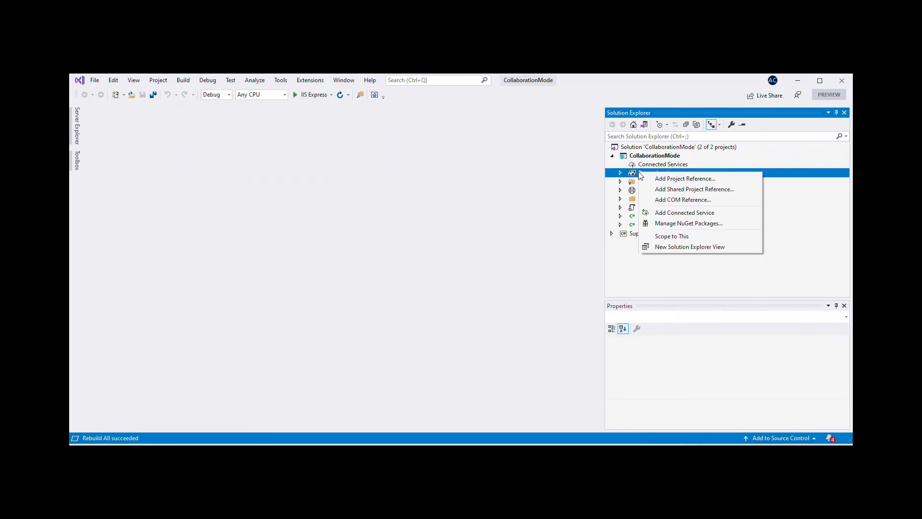
left_click(684, 178)
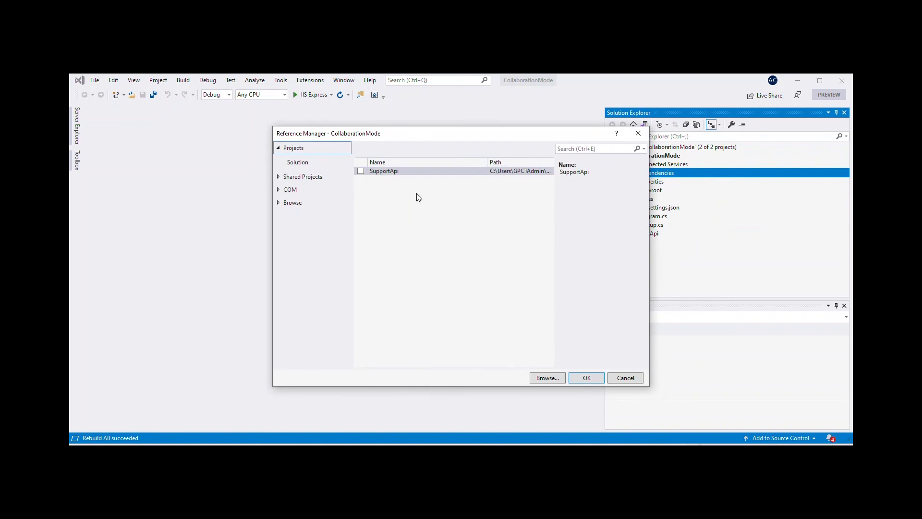
left_click(361, 170)
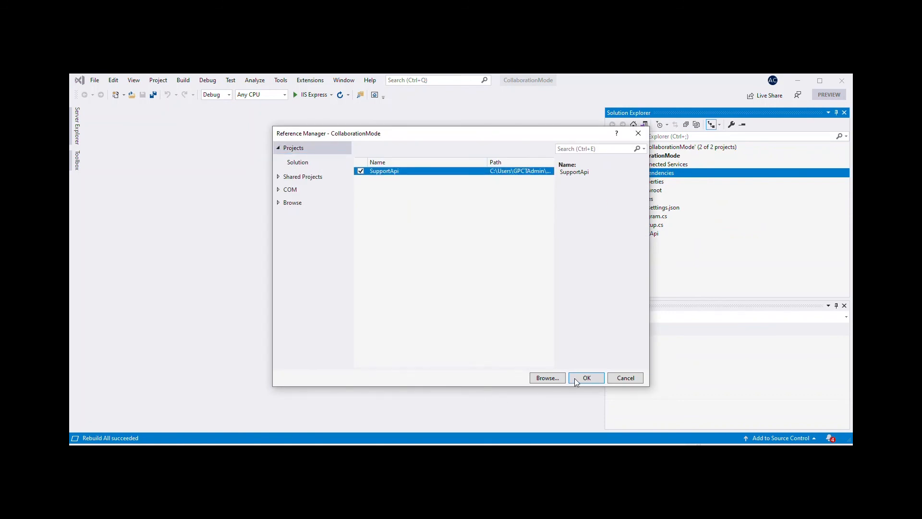
left_click(585, 378)
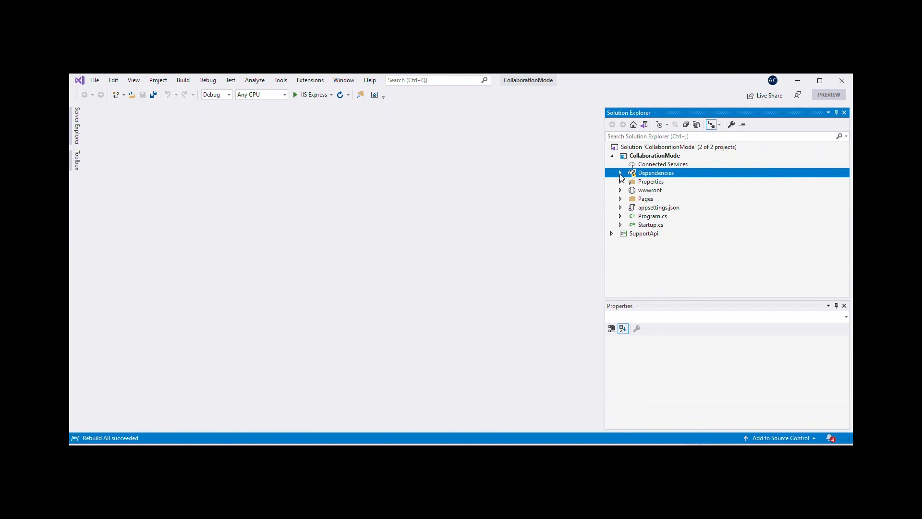
left_click(620, 173)
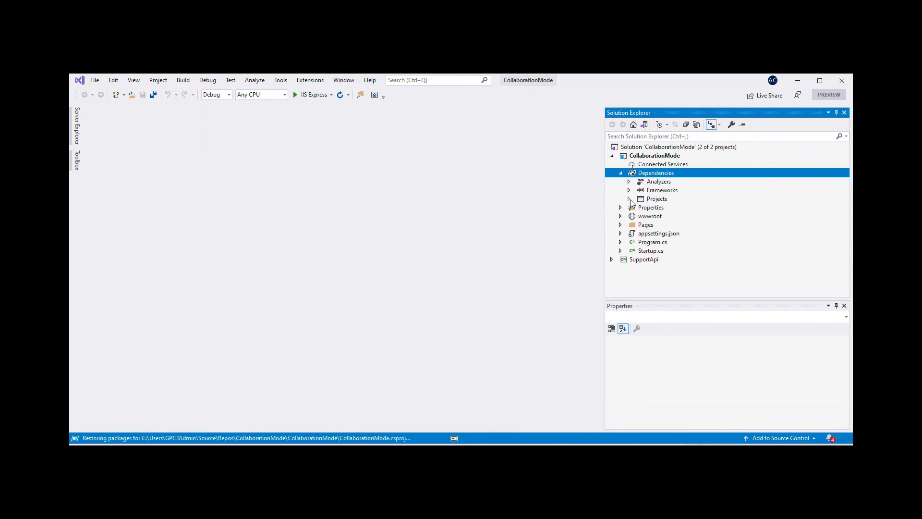
left_click(629, 199)
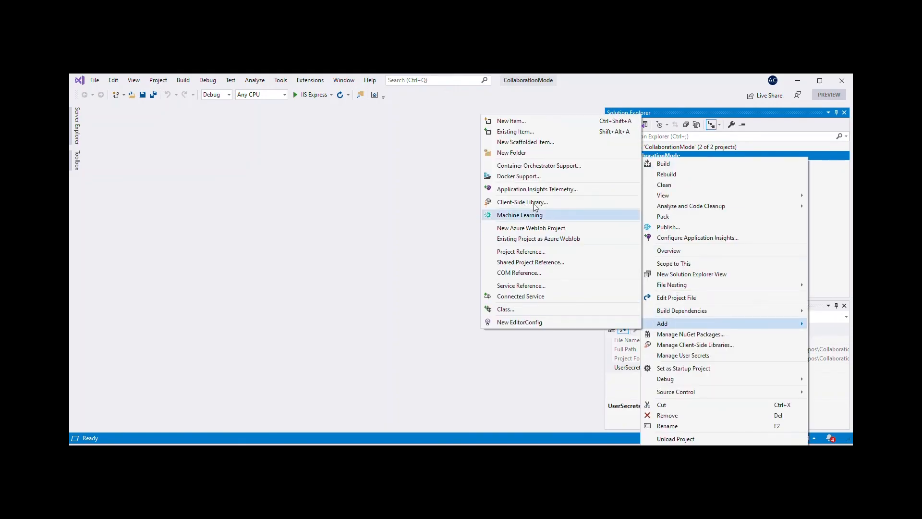
Create a Controllers folder and add a SupportApiController class inheriting GcPdfViewerController at api/pdf-viewer.
left_click(511, 153)
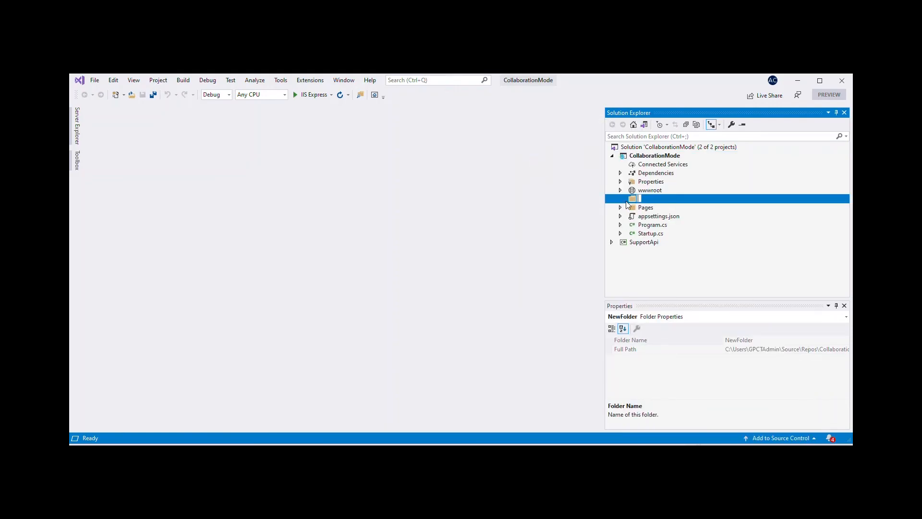
type("Controllers")
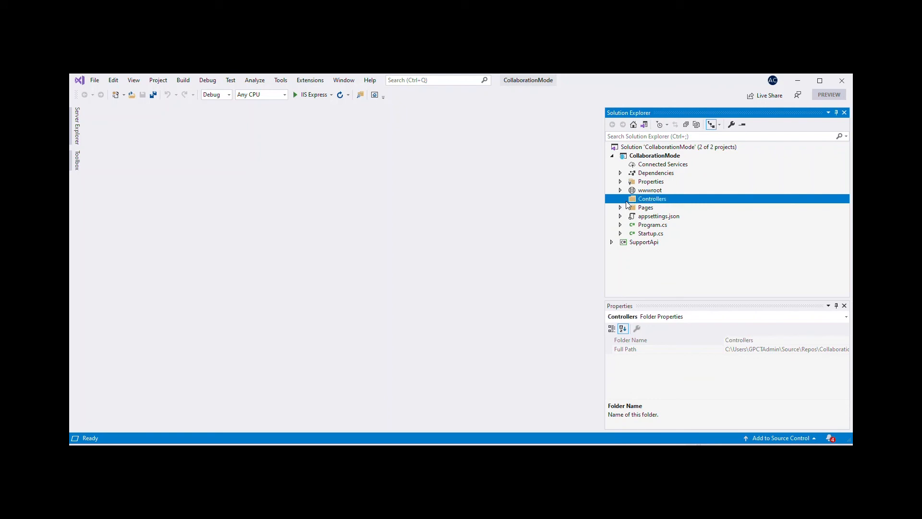
right_click(652, 199)
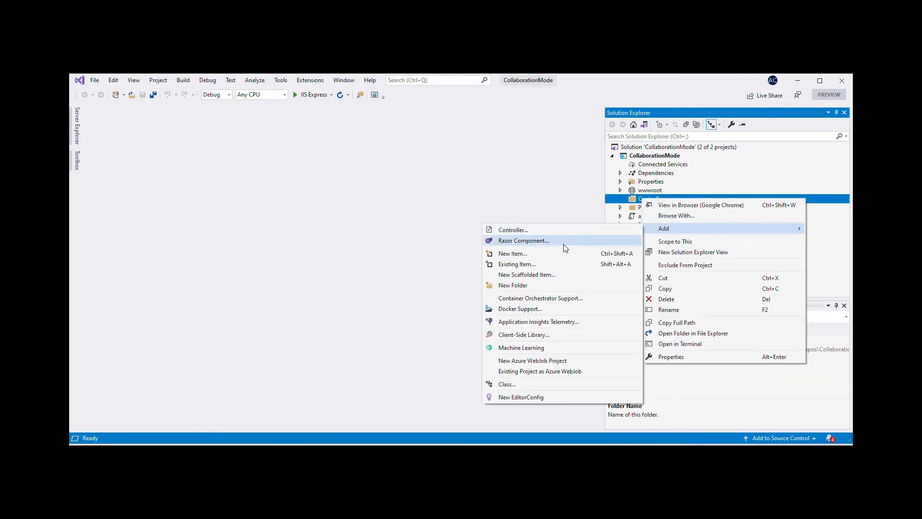
left_click(513, 253)
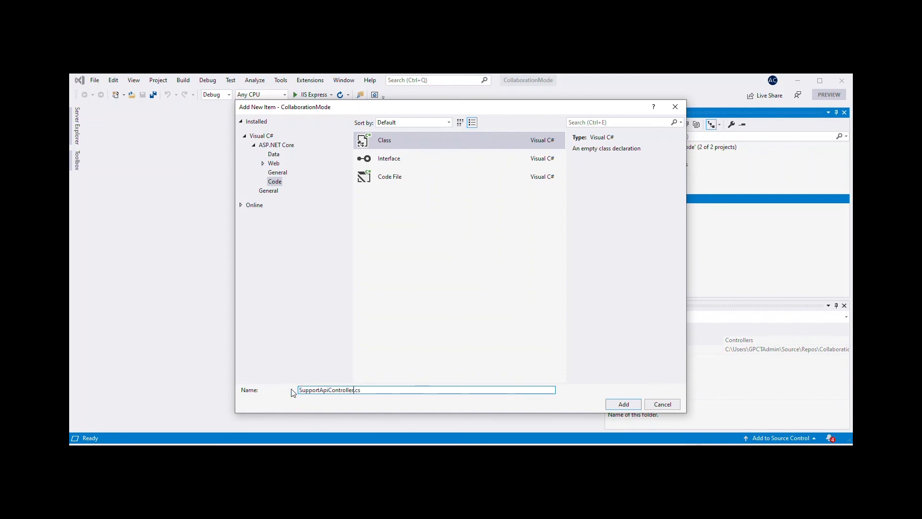
left_click(623, 404)
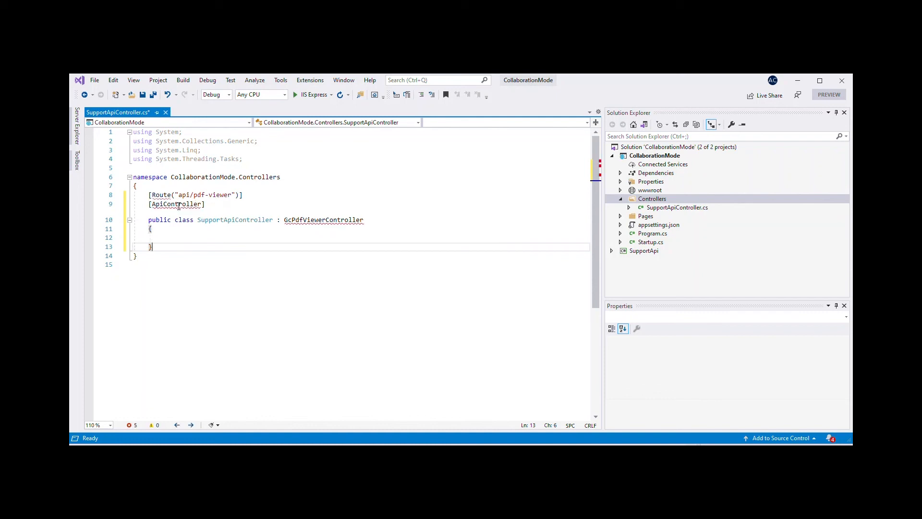
Add using SupportApi.Controllers and Microsoft.AspNetCore.Mvc via Quick Actions, then close SupportApiController.
left_click(269, 230)
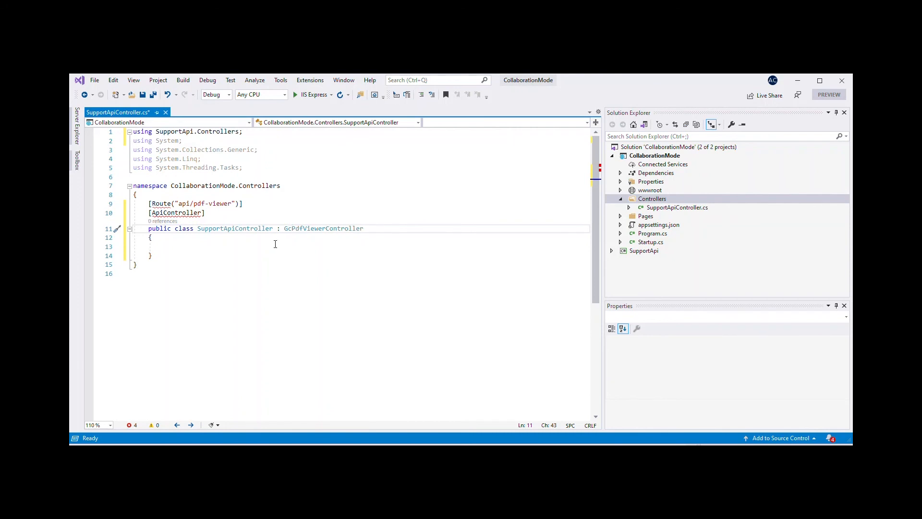
mouse_move(176, 213)
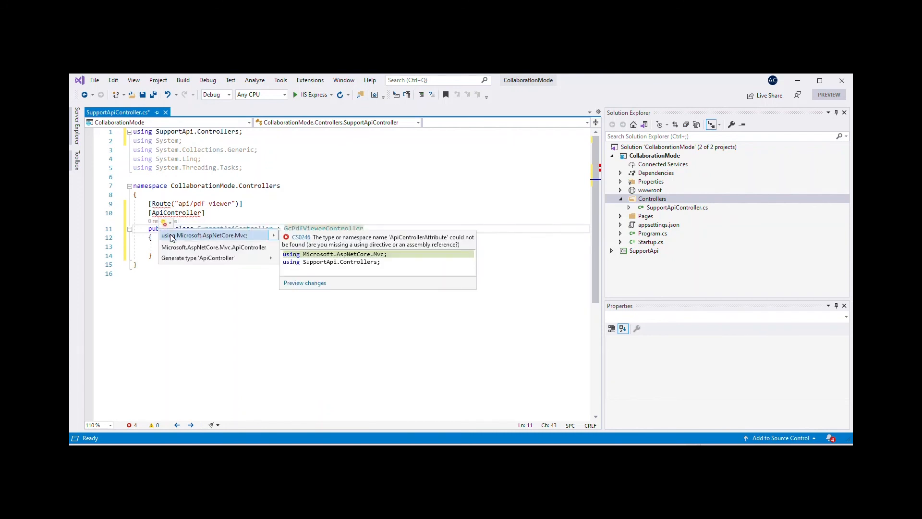
left_click(207, 235)
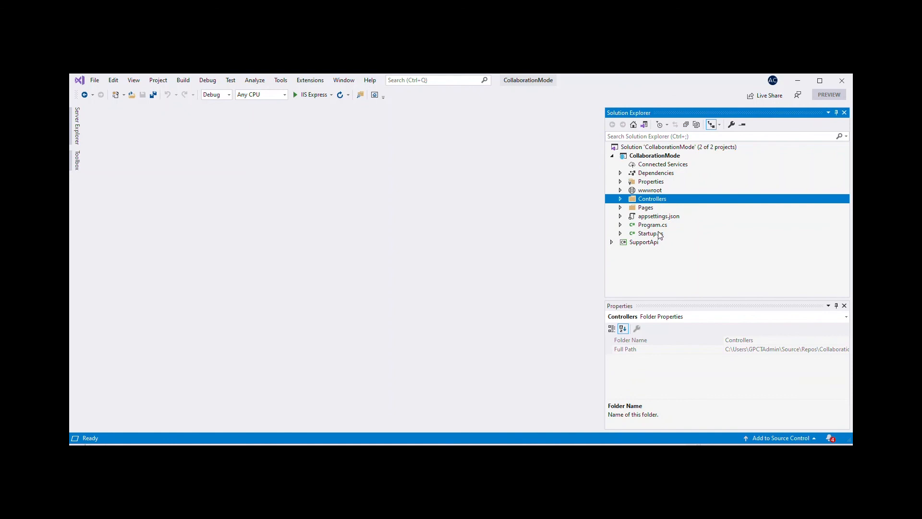
Add AddMvc, AddRouting, the SignalR hub at /signalr and UseMvcWithDefaultRoute to Startup.cs; save and close.
double_click(649, 233)
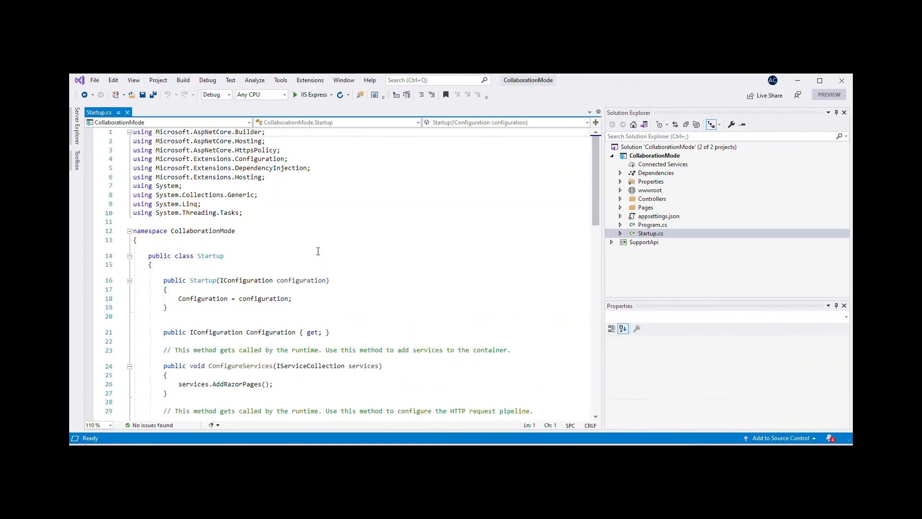
scroll("down", 3)
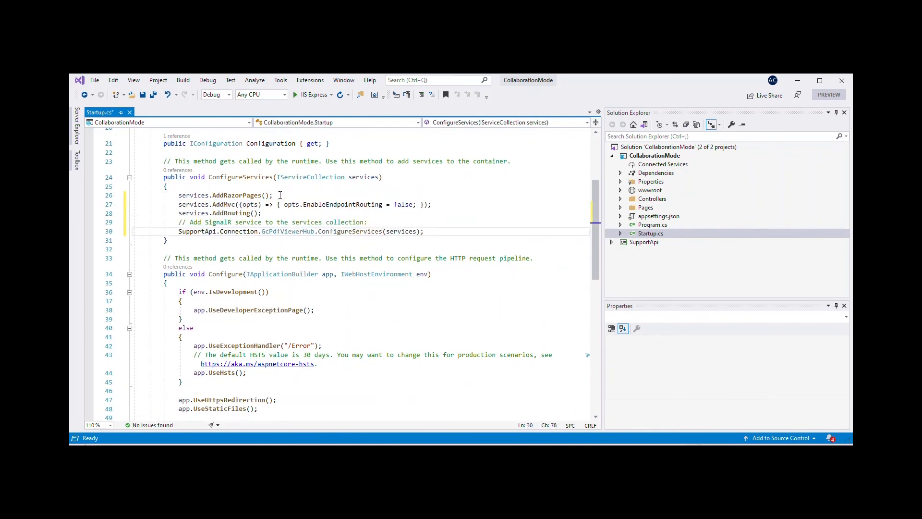
key("ctrl+s")
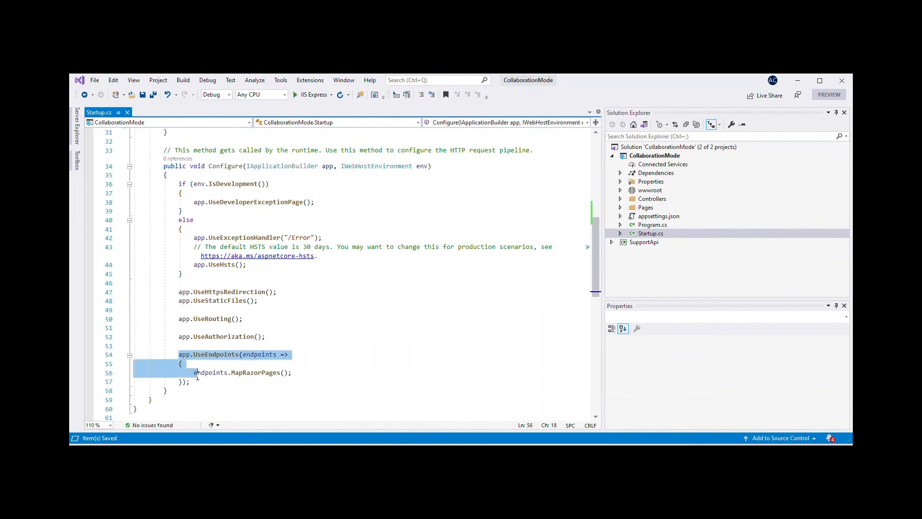
left_click(225, 166)
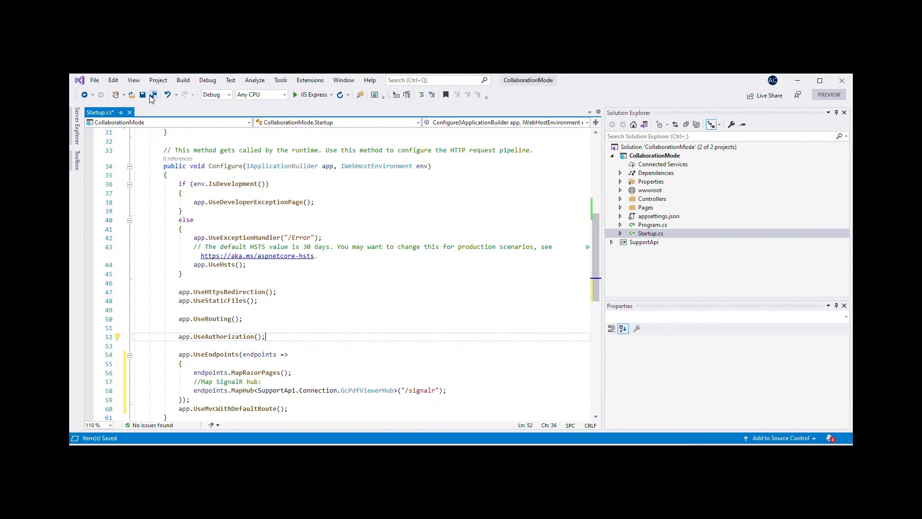
right_click(650, 191)
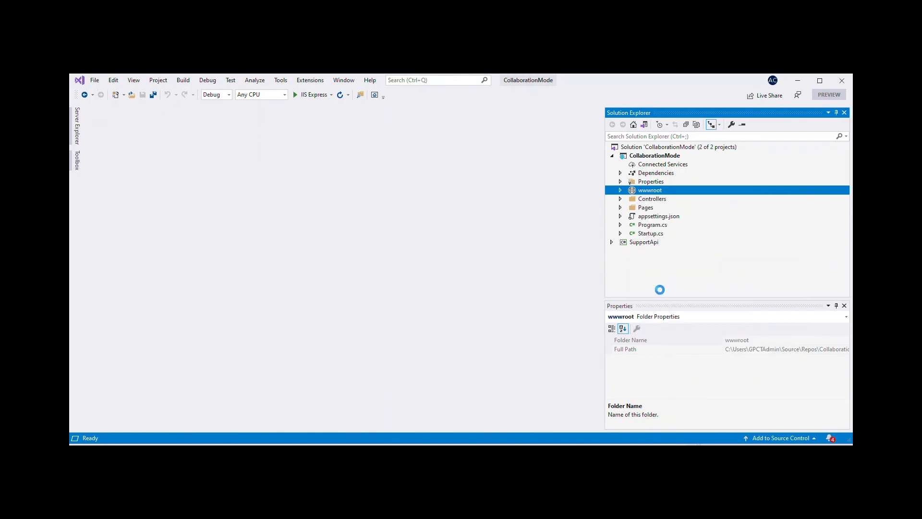
Open Pages\Index.cshtml and insert the signalr.min.js script tag before gcpdfviewer.js.
left_click(620, 189)
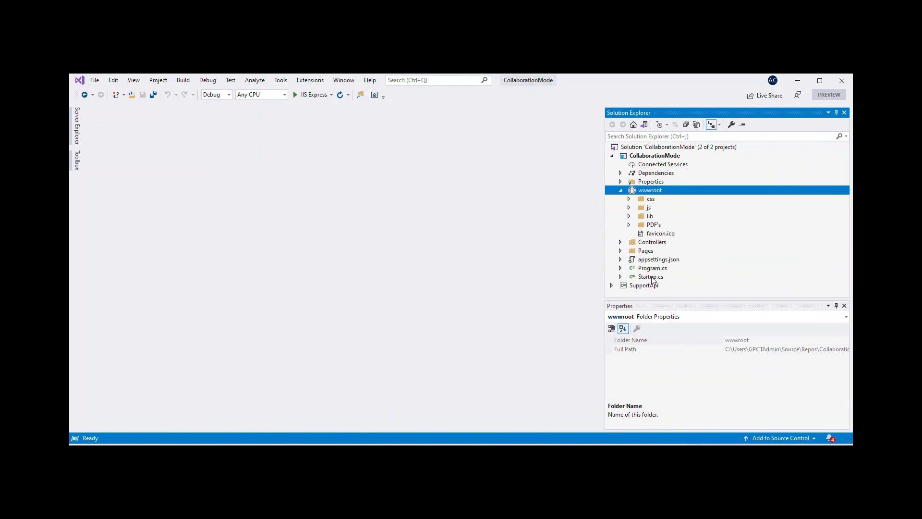
left_click(653, 225)
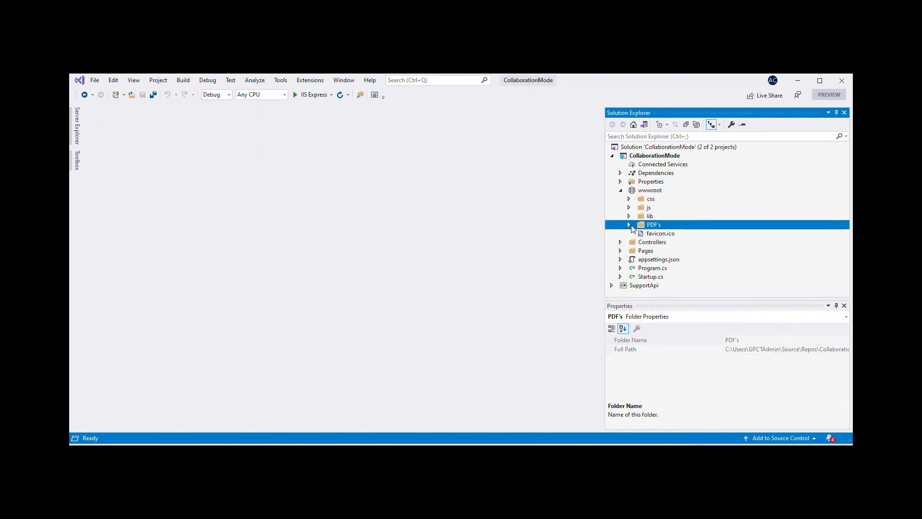
left_click(629, 224)
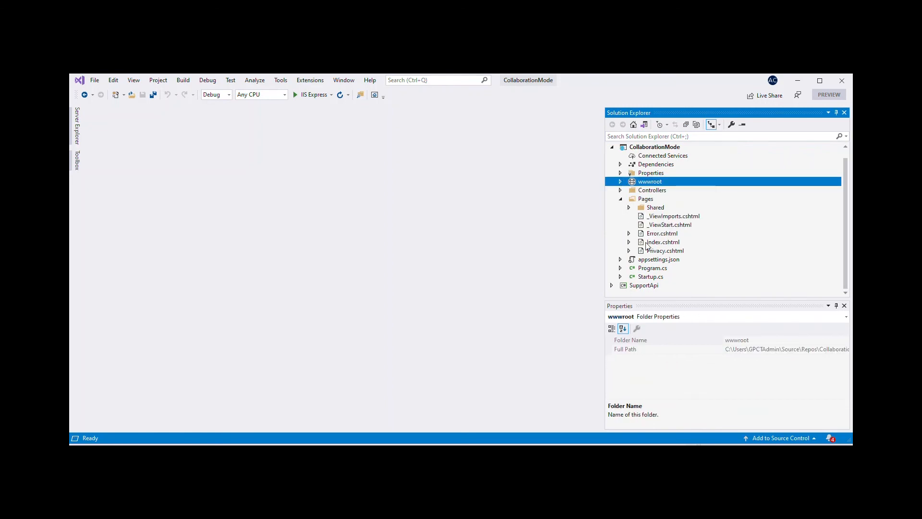
double_click(663, 242)
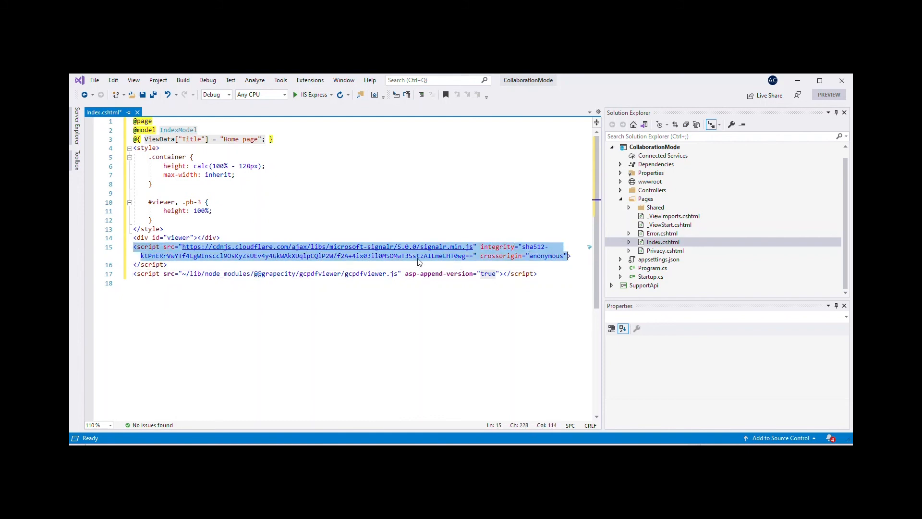
mouse_move(323, 288)
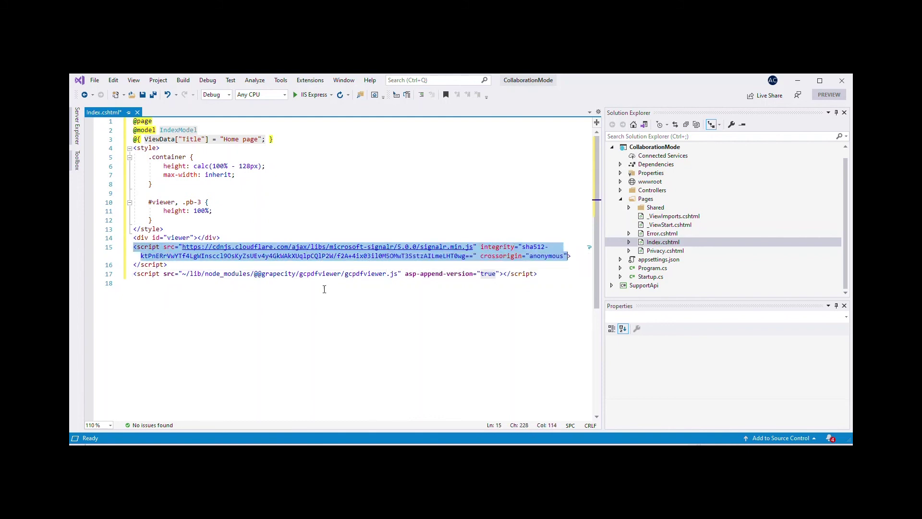
left_click(134, 283)
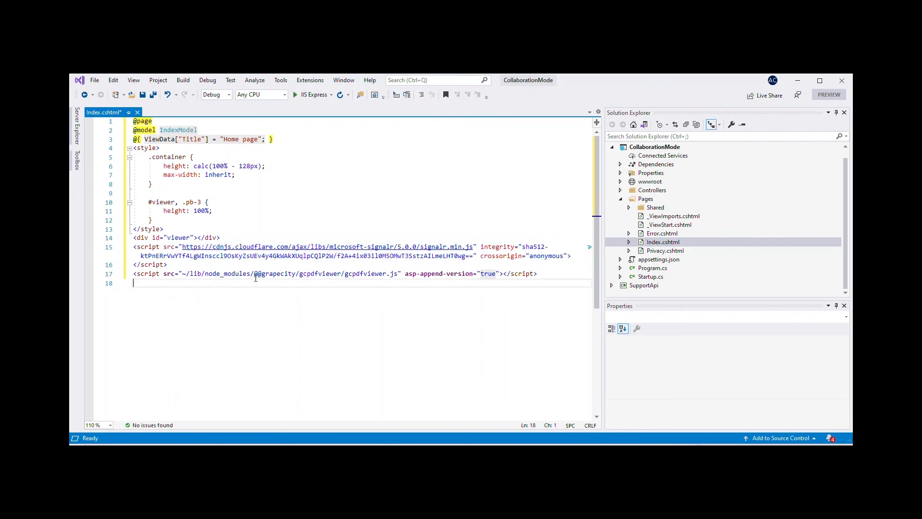
mouse_move(397, 273)
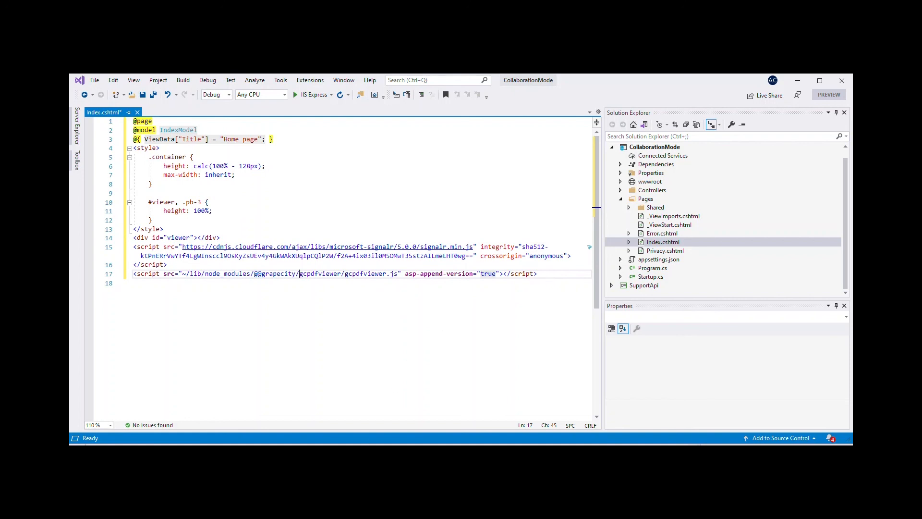
Paste the viewer script with SupportApi URL, sharing panel, share toolbar and FinancialDocument.pdf, then save.
left_click(539, 274)
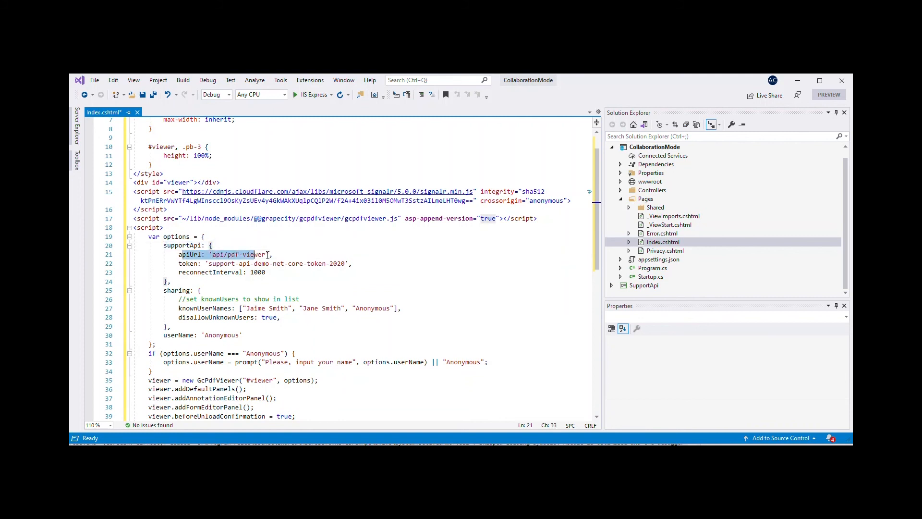
left_click(273, 281)
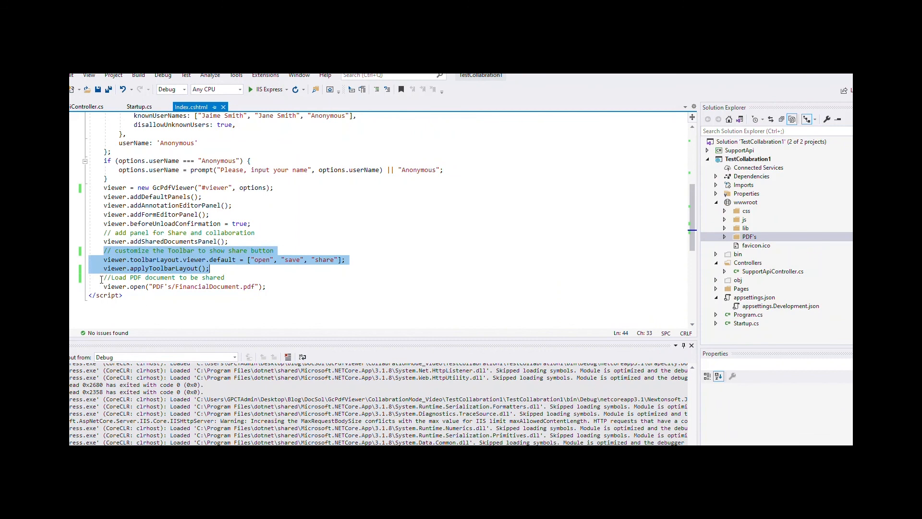
left_click(267, 287)
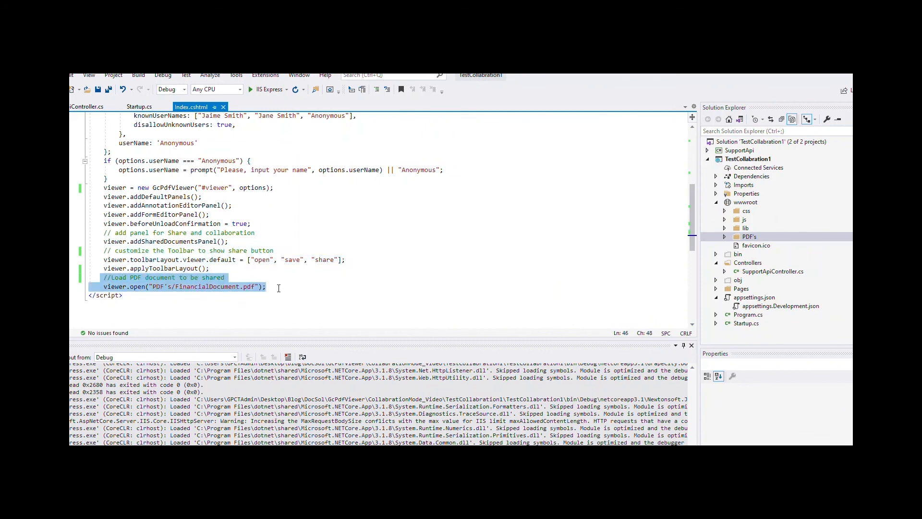
left_click(267, 286)
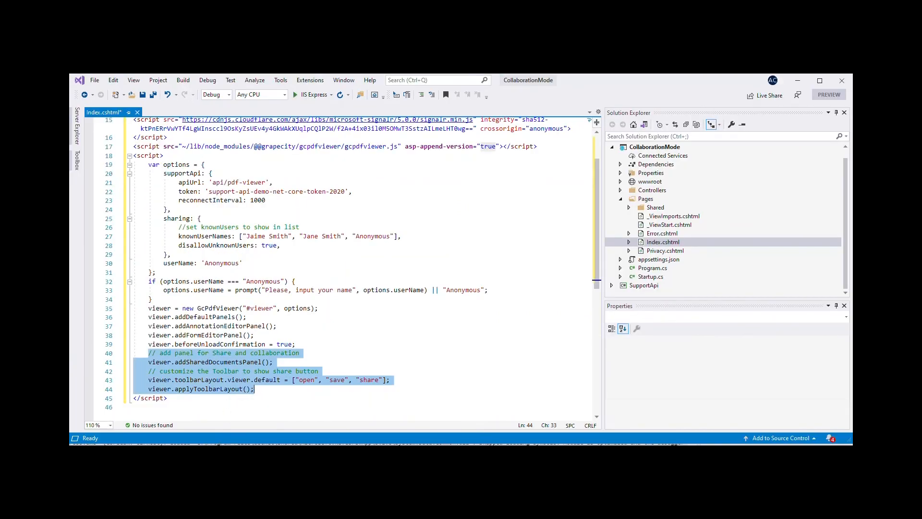
left_click(256, 388)
type("viewer.open(\"PDF's/FinancialDocument.pdf\");")
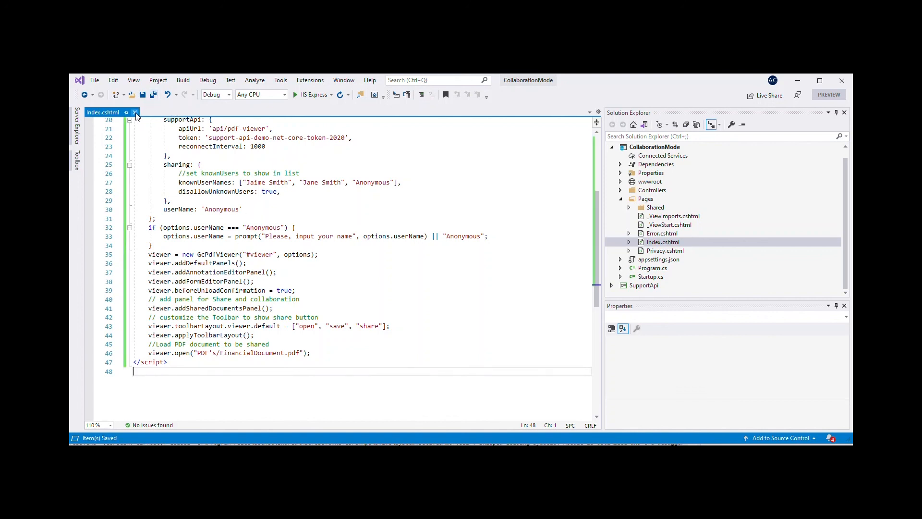
Run the CollaborationMode app in IIS Express and enter as Anonymous.
left_click(297, 95)
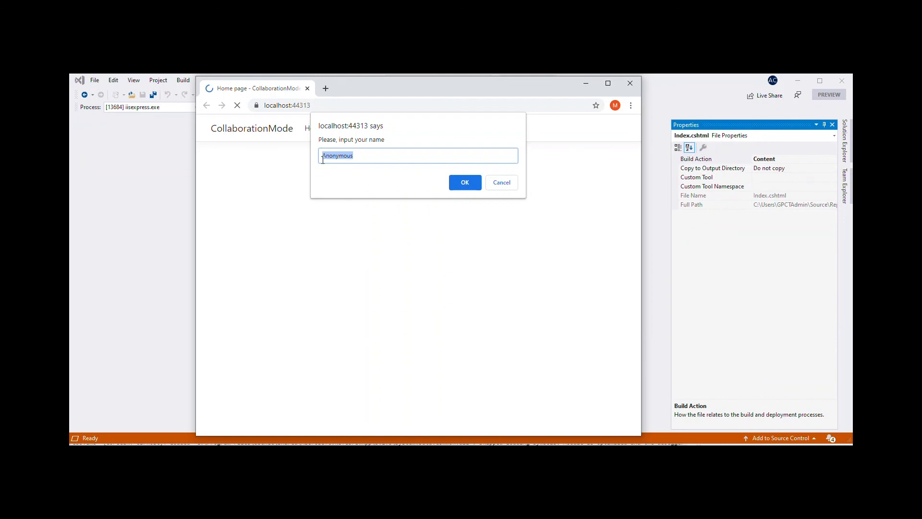
mouse_move(347, 162)
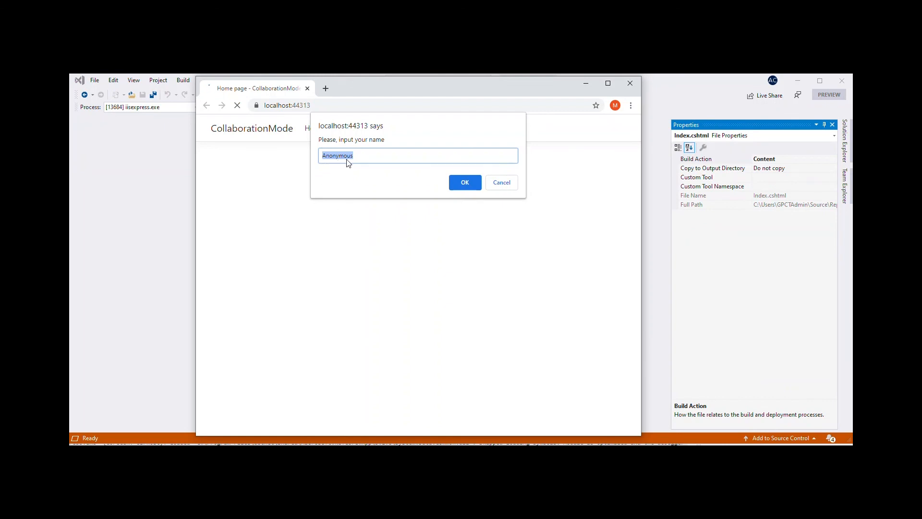
left_click(464, 183)
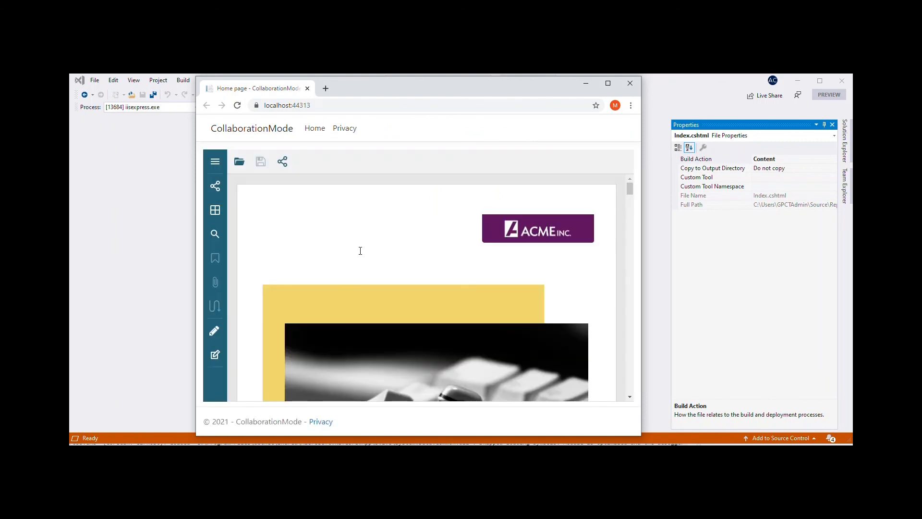
scroll("down", 3)
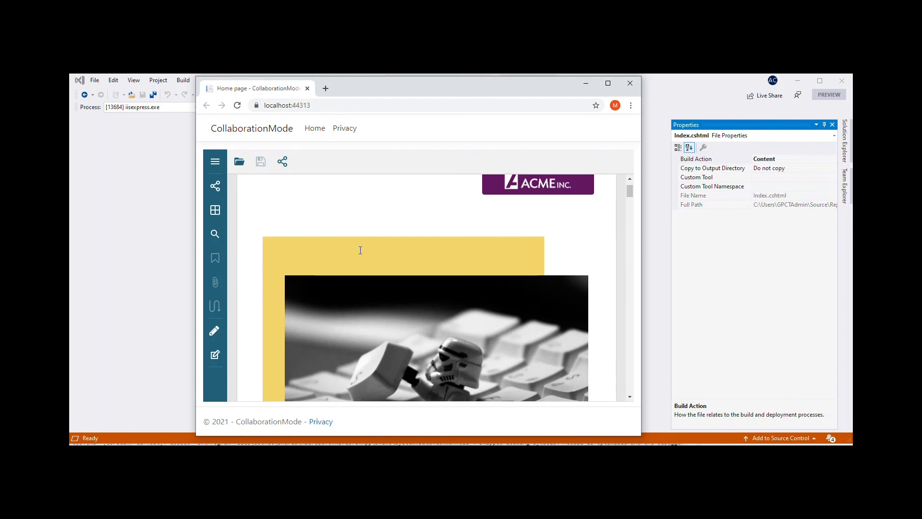
scroll("down", 3)
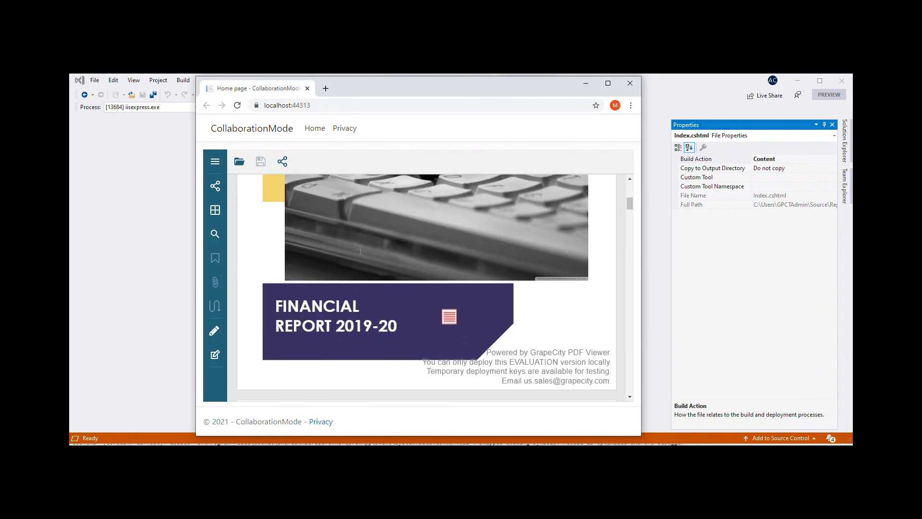
scroll("down", 3)
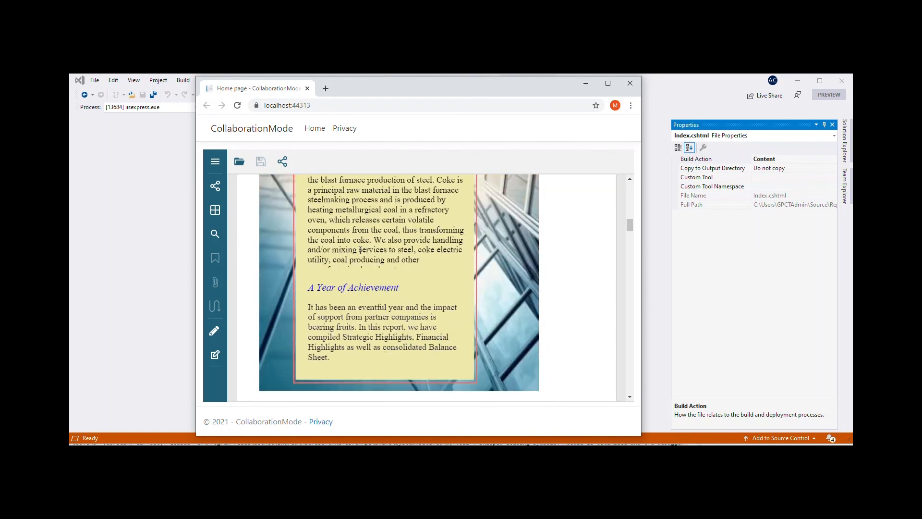
scroll("down", 3)
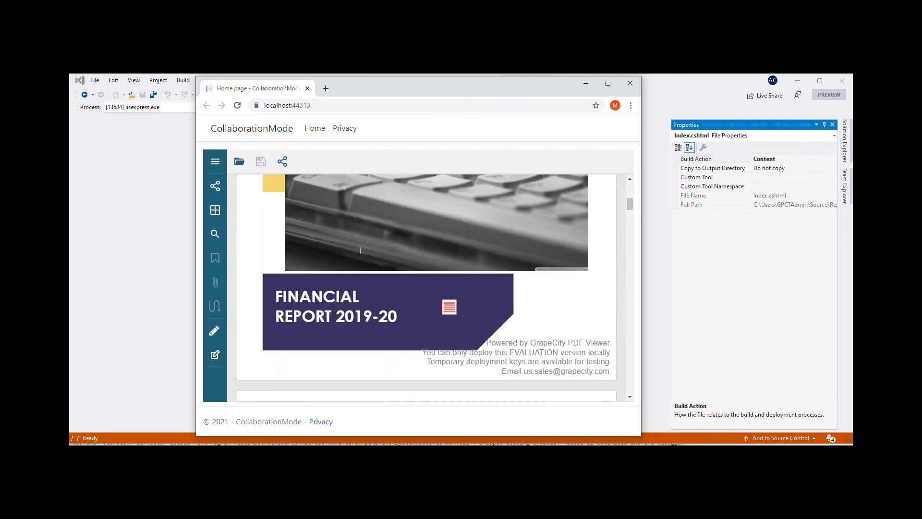
scroll("up", 3)
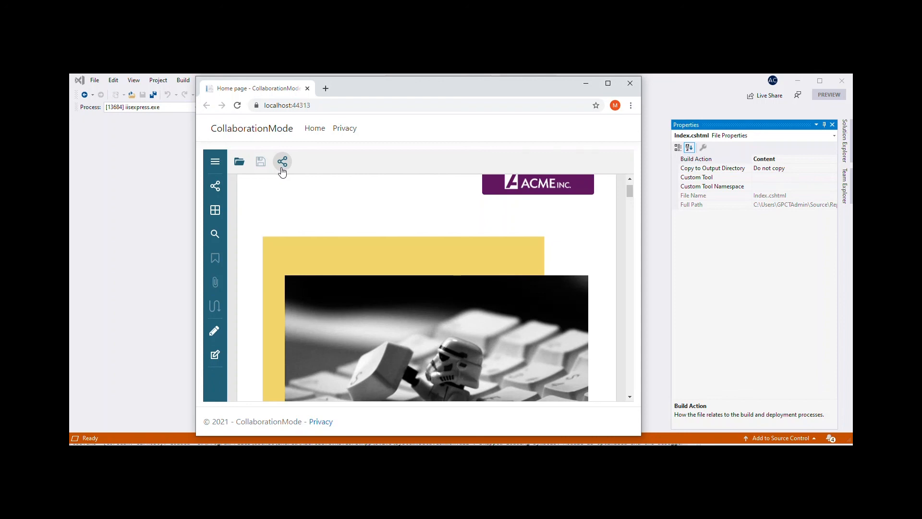
mouse_move(215, 186)
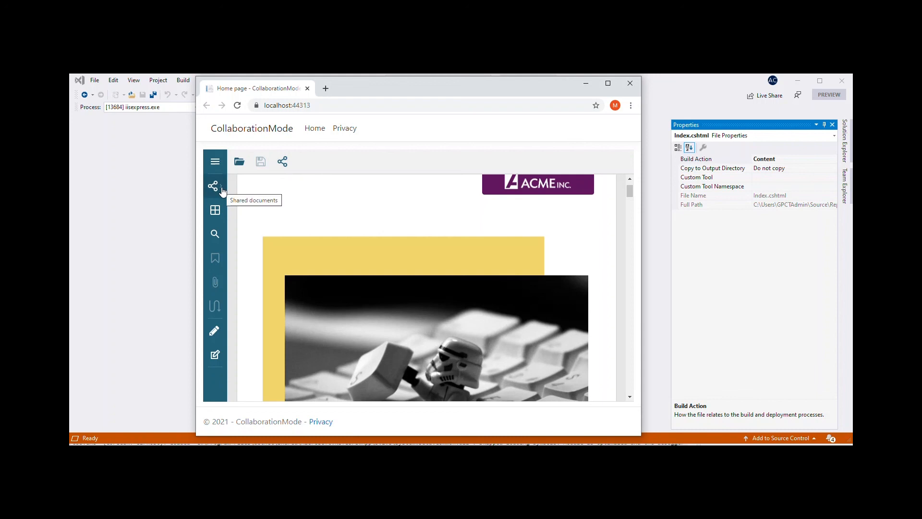
left_click(213, 186)
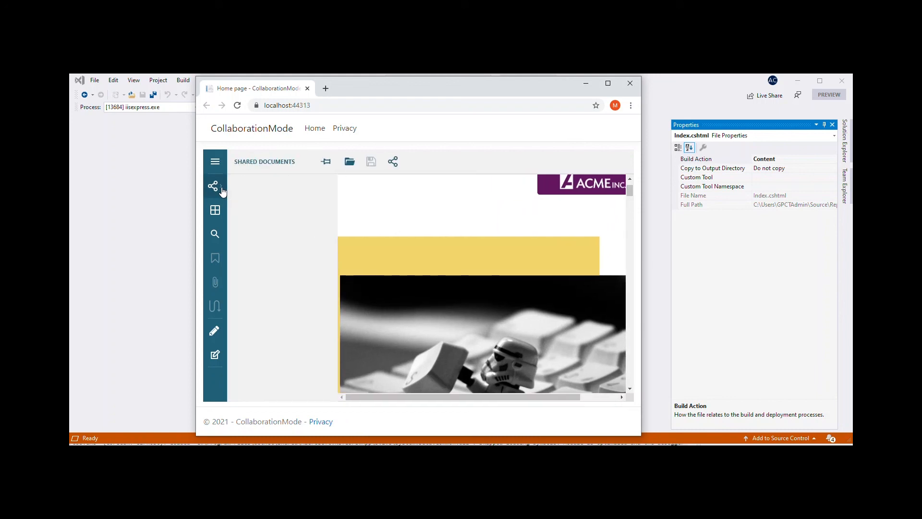
mouse_move(306, 190)
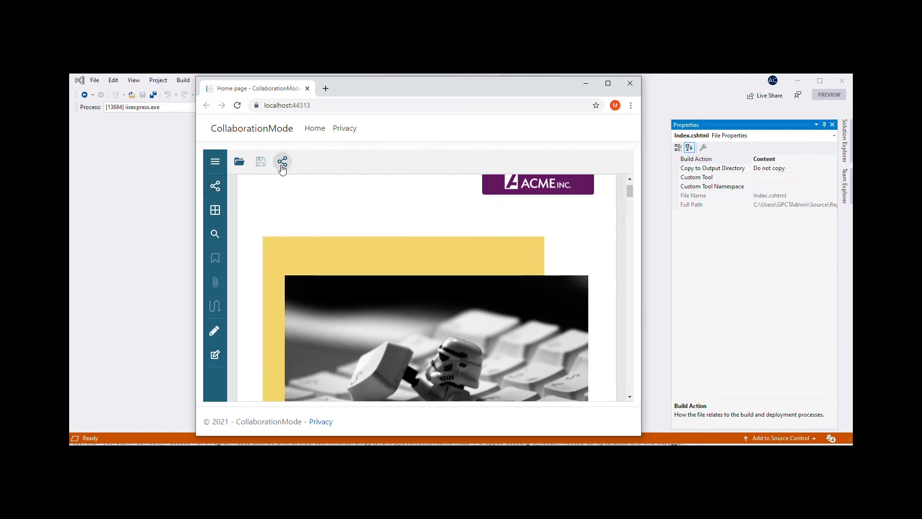
left_click(282, 161)
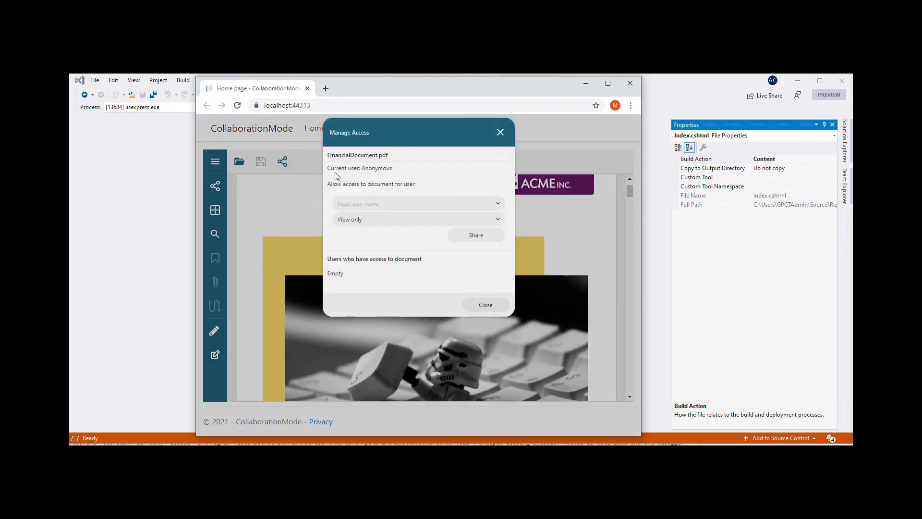
mouse_move(386, 175)
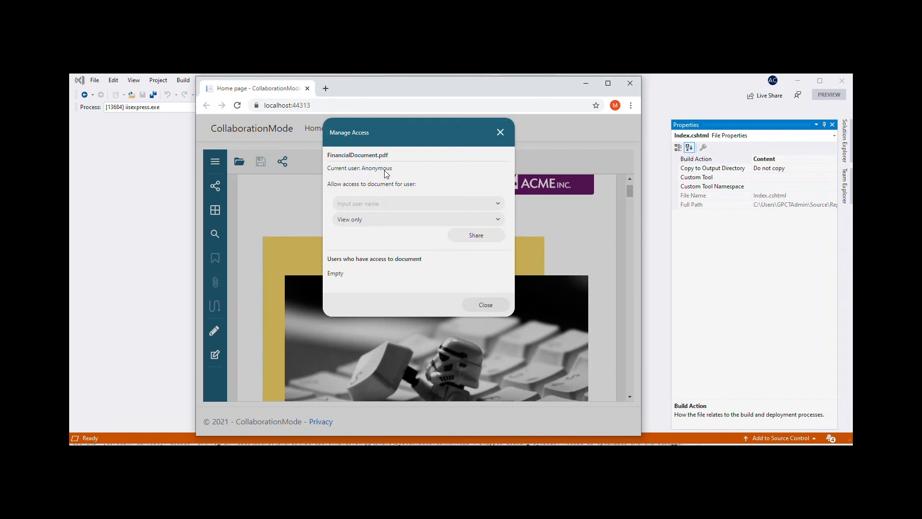
left_click(497, 203)
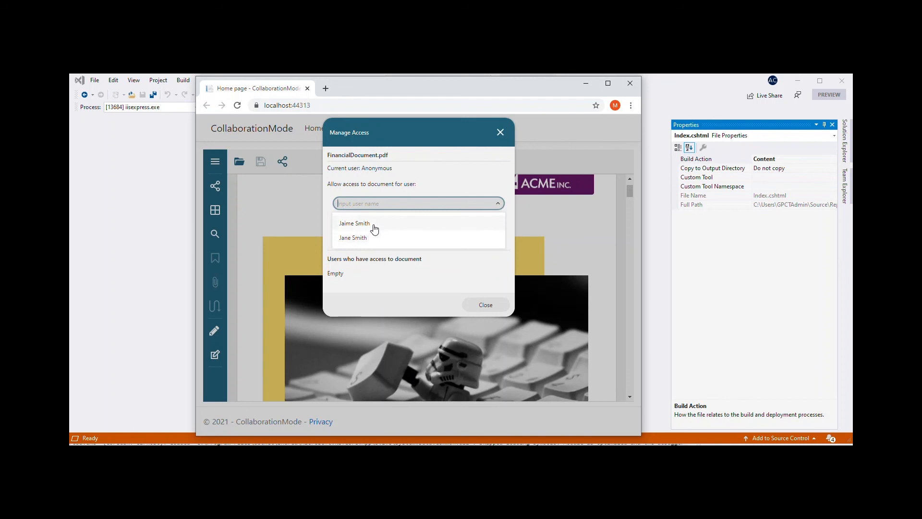
mouse_move(355, 223)
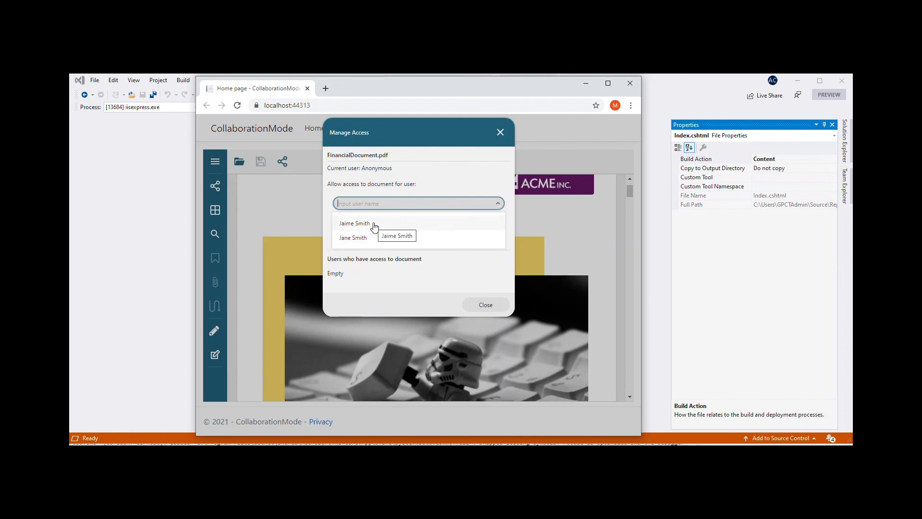
left_click(354, 223)
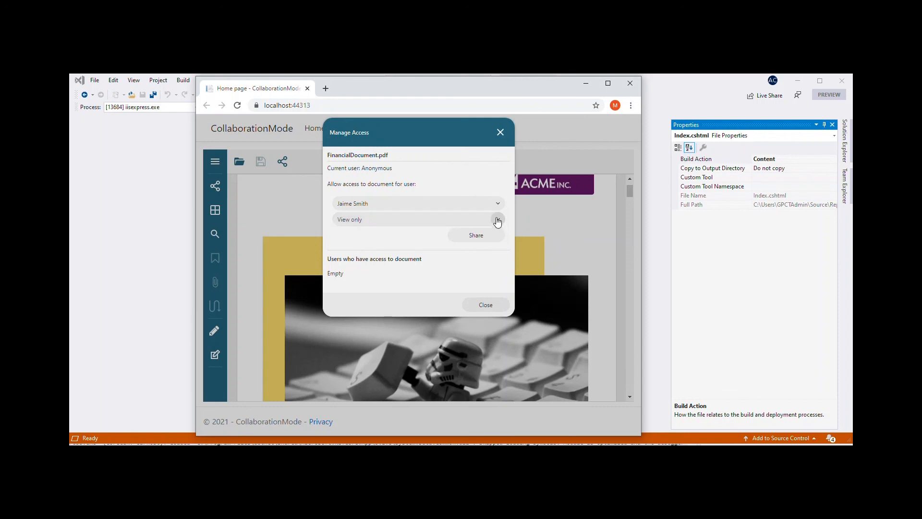
left_click(498, 219)
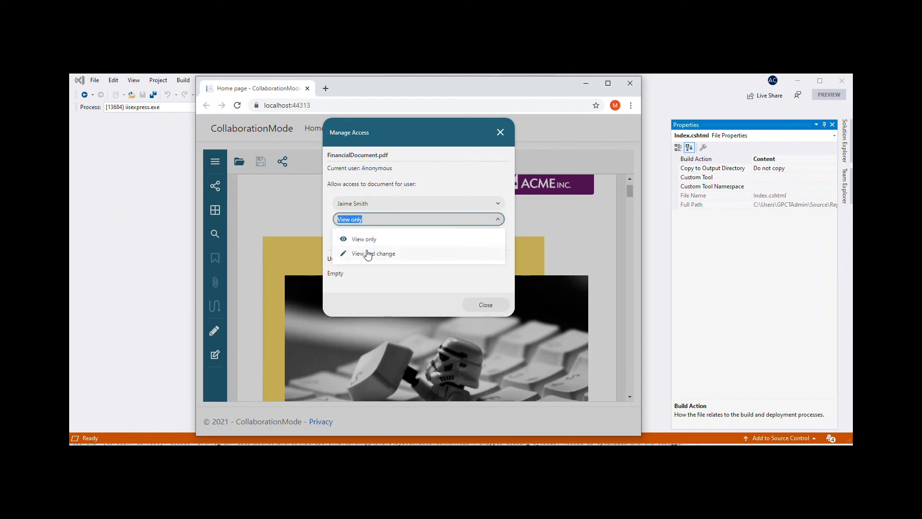
mouse_move(344, 273)
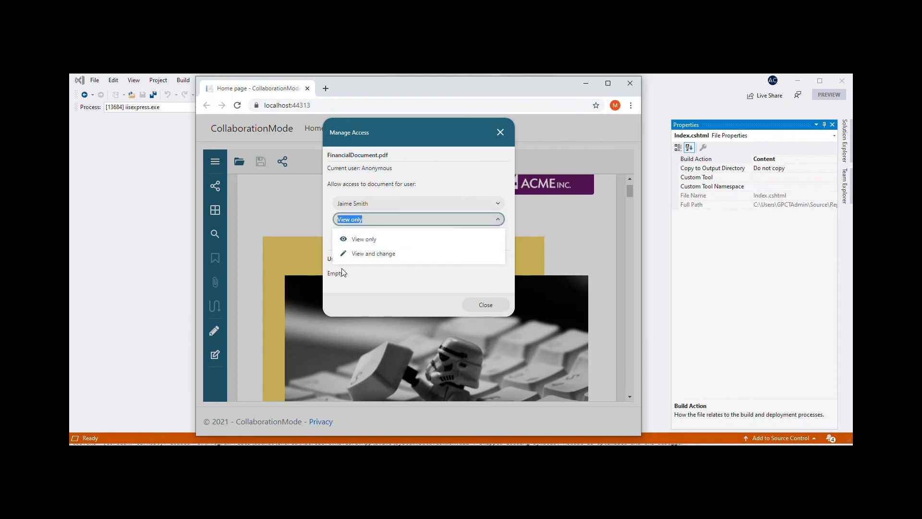
left_click(373, 253)
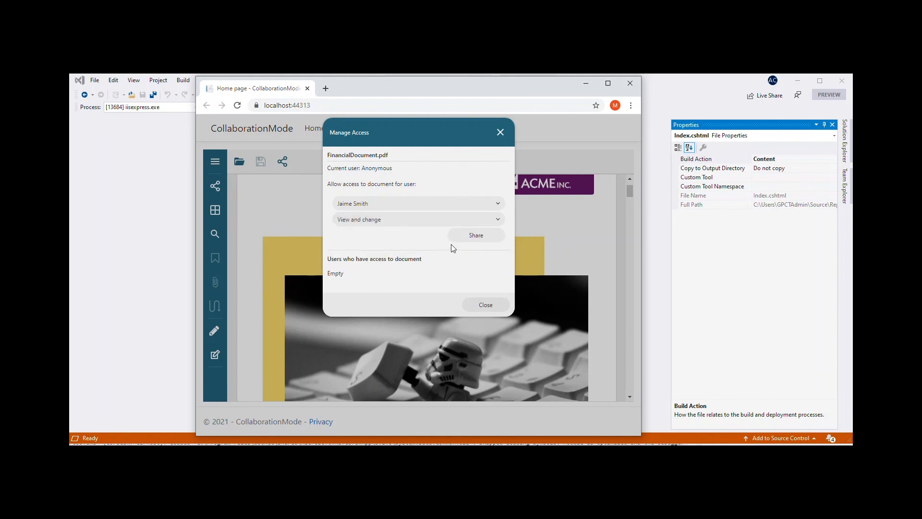
left_click(476, 235)
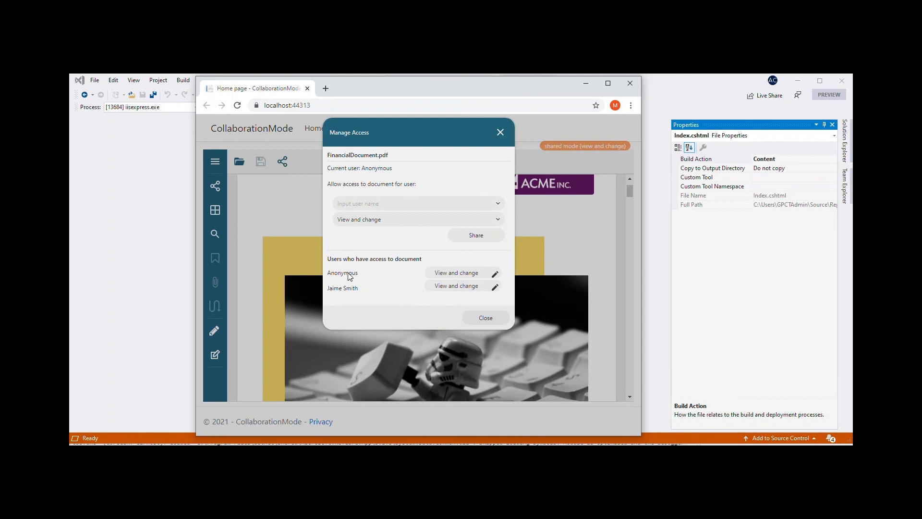
mouse_move(358, 279)
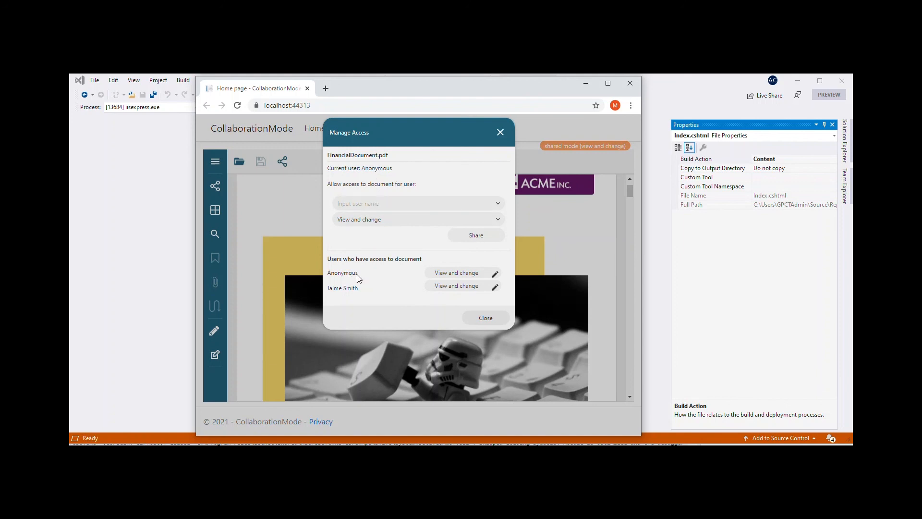
mouse_move(375, 288)
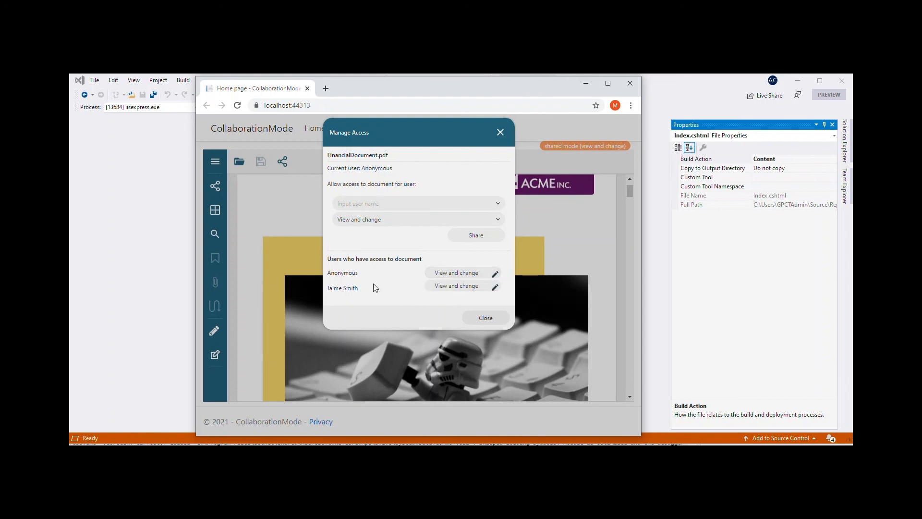
mouse_move(432, 294)
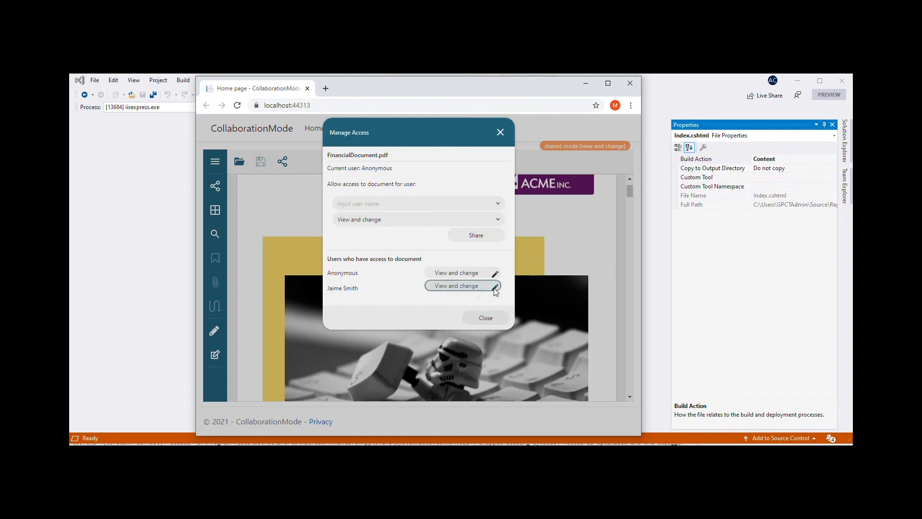
left_click(495, 285)
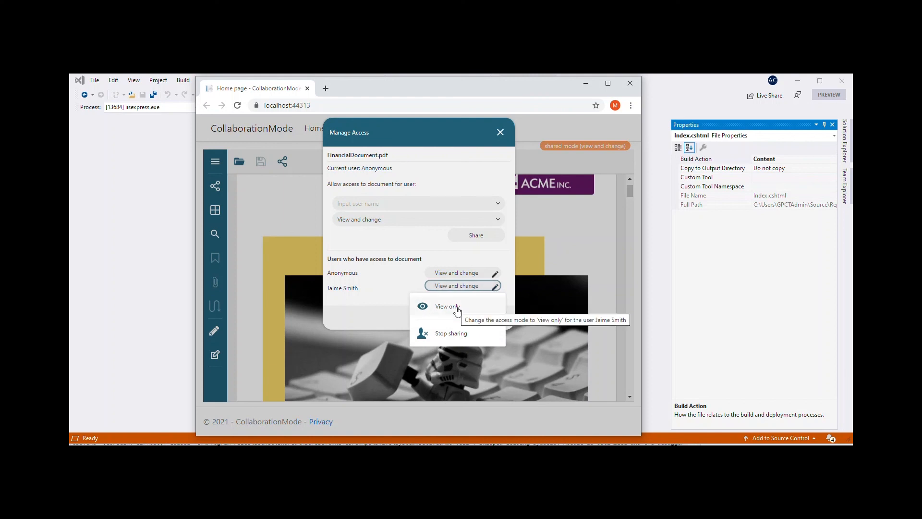
mouse_move(454, 335)
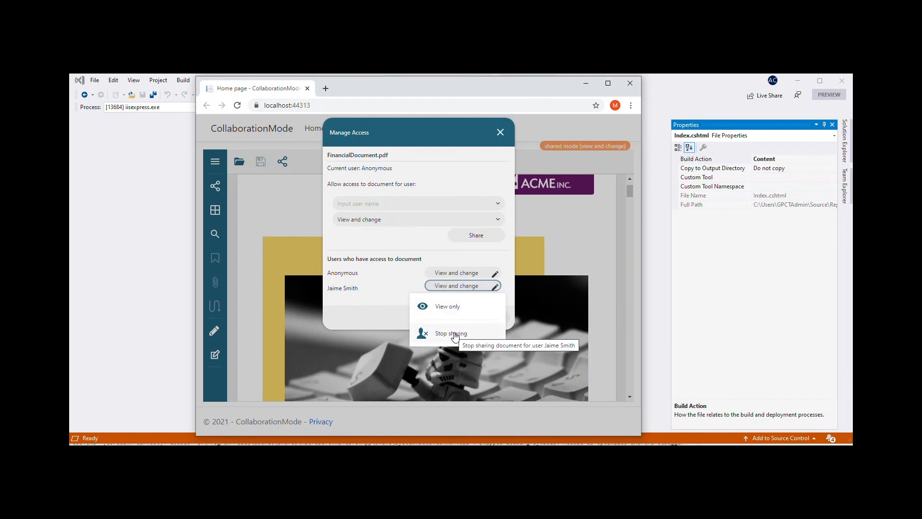
left_click(451, 333)
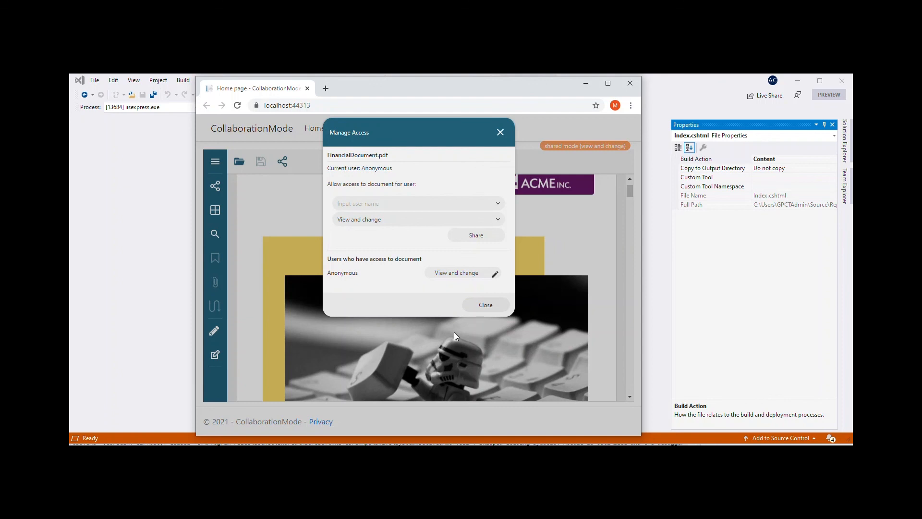
mouse_move(488, 215)
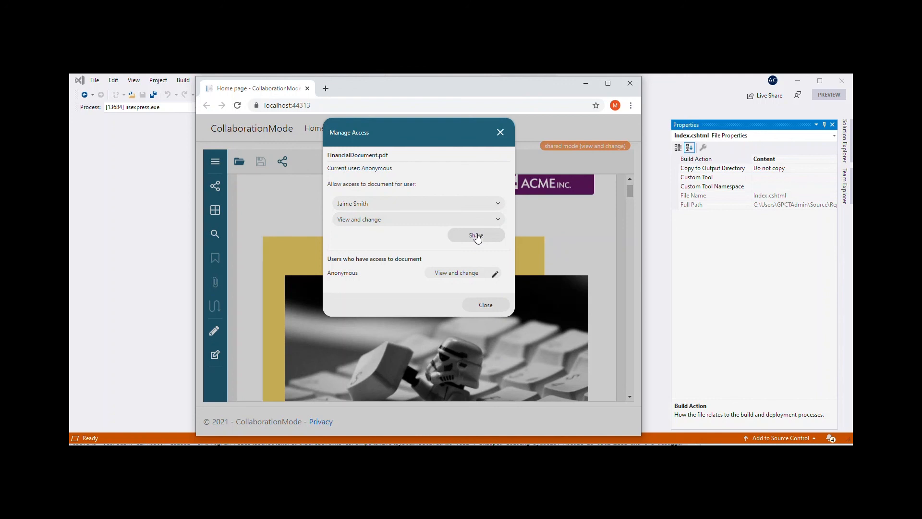
left_click(476, 235)
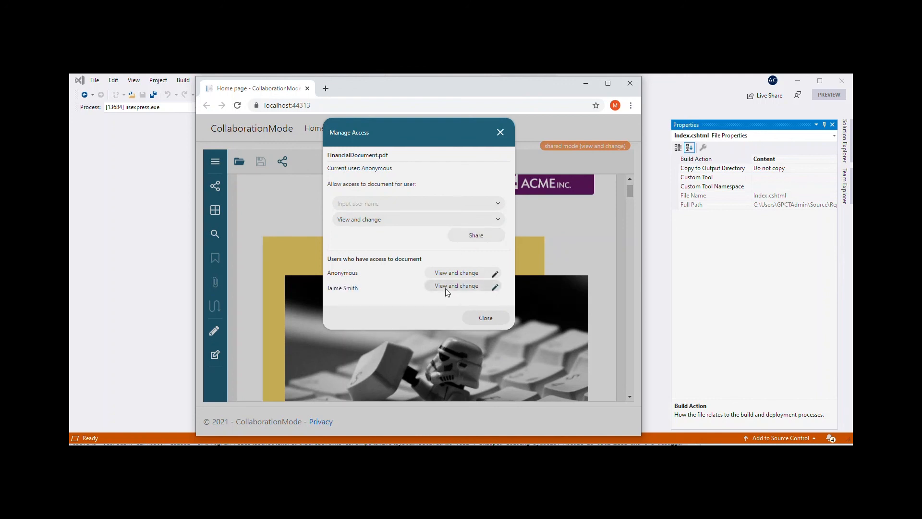
left_click(485, 317)
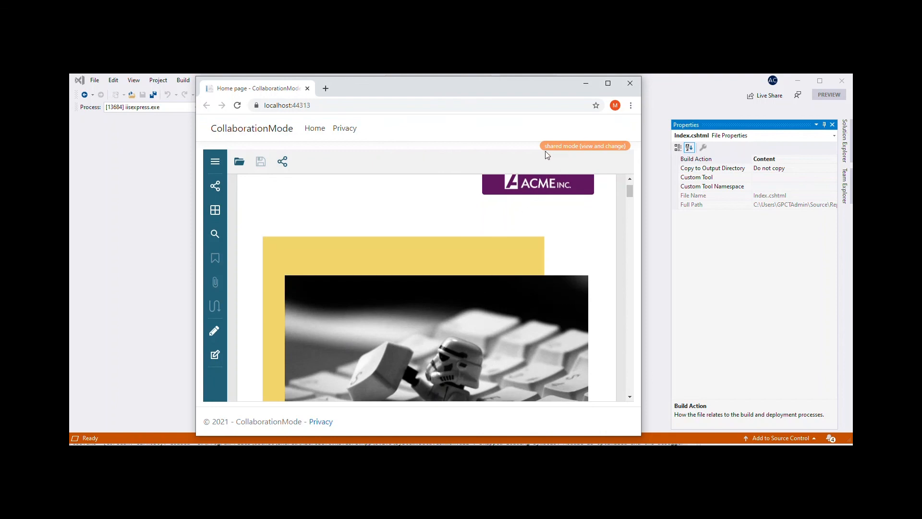
mouse_move(616, 152)
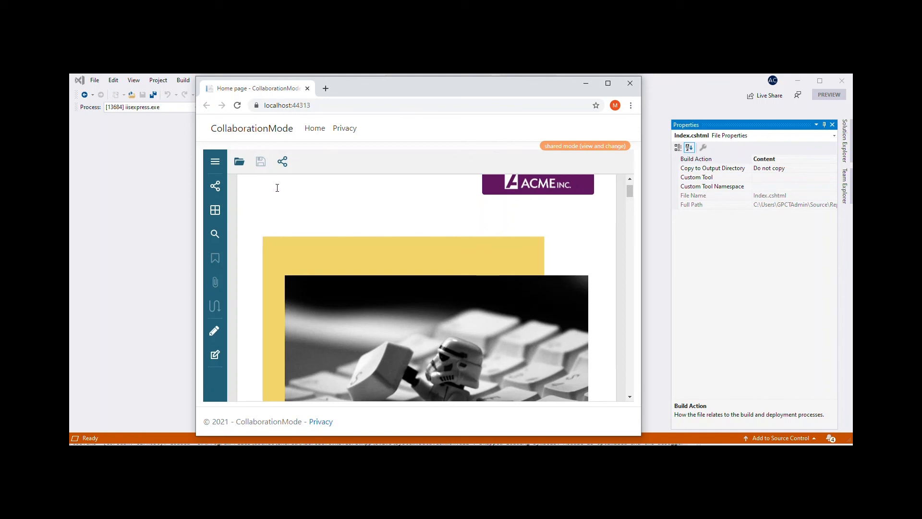
Check the Shared documents list, then switch to the Annotation editor.
left_click(215, 187)
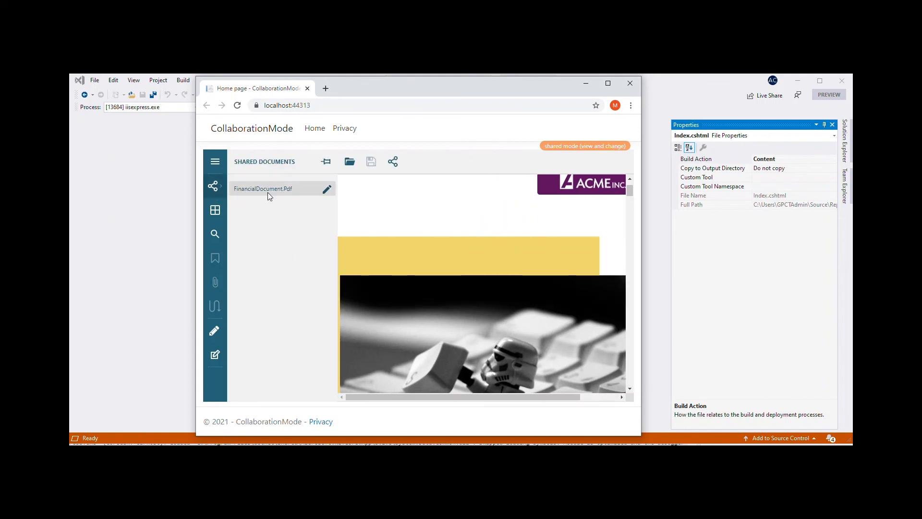
mouse_move(263, 189)
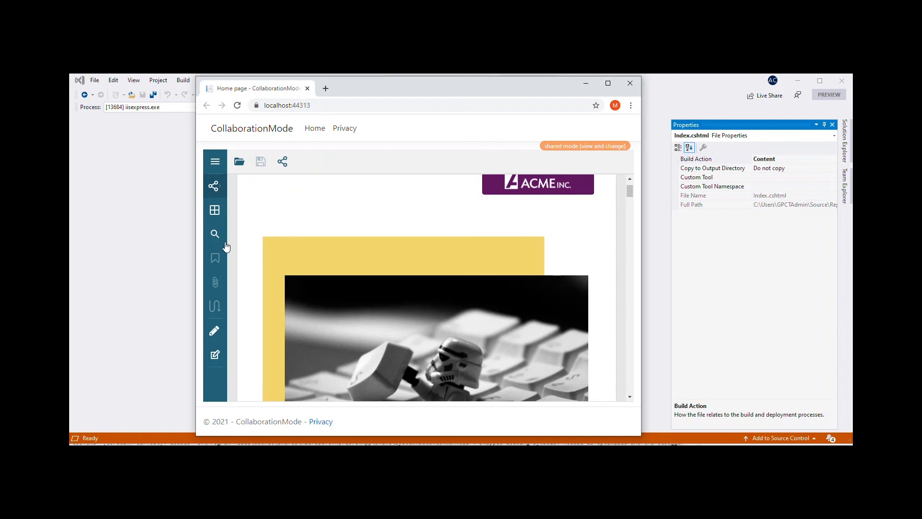
left_click(214, 331)
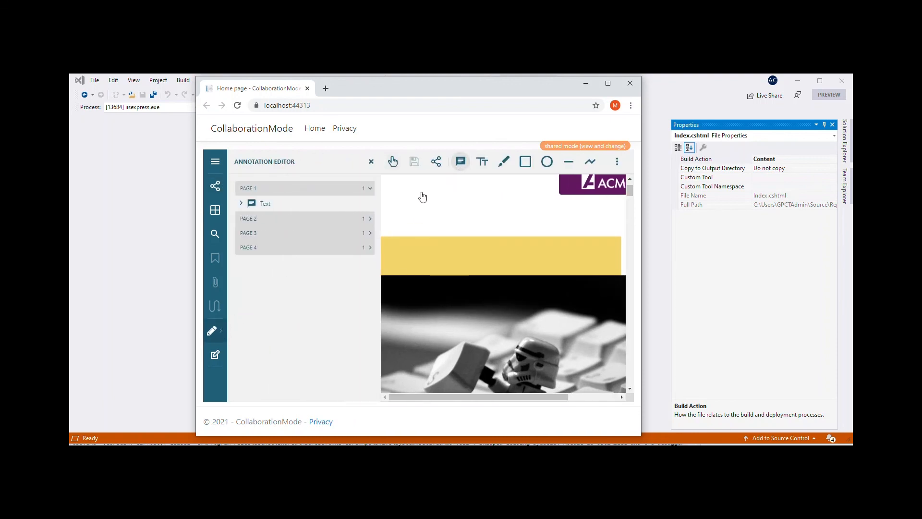
Add a 'Test comment' sticky note near the top of page 1 and exit the editor.
left_click(422, 210)
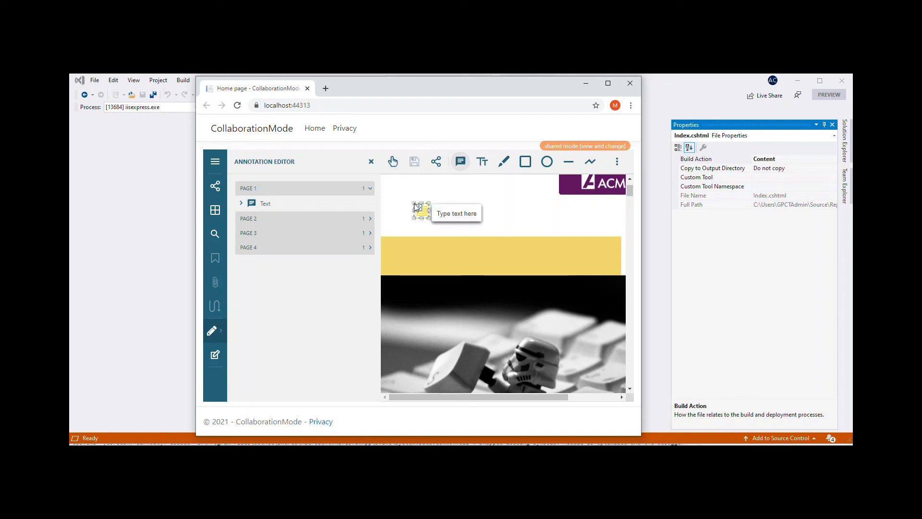
left_click(421, 210)
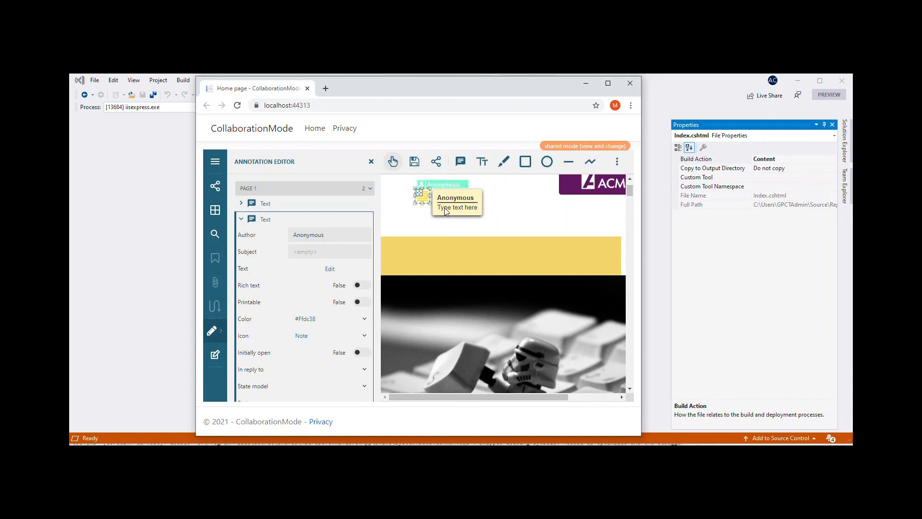
left_click(457, 207)
type("Test comment")
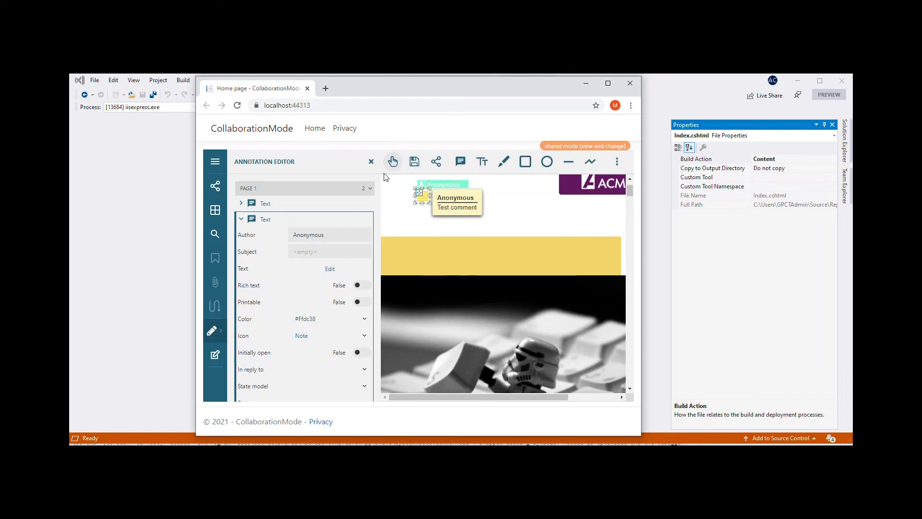
left_click(370, 161)
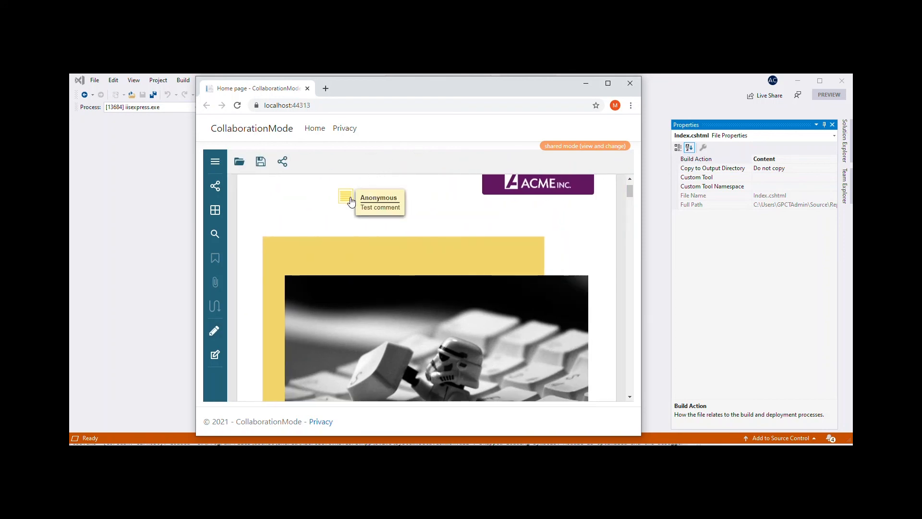